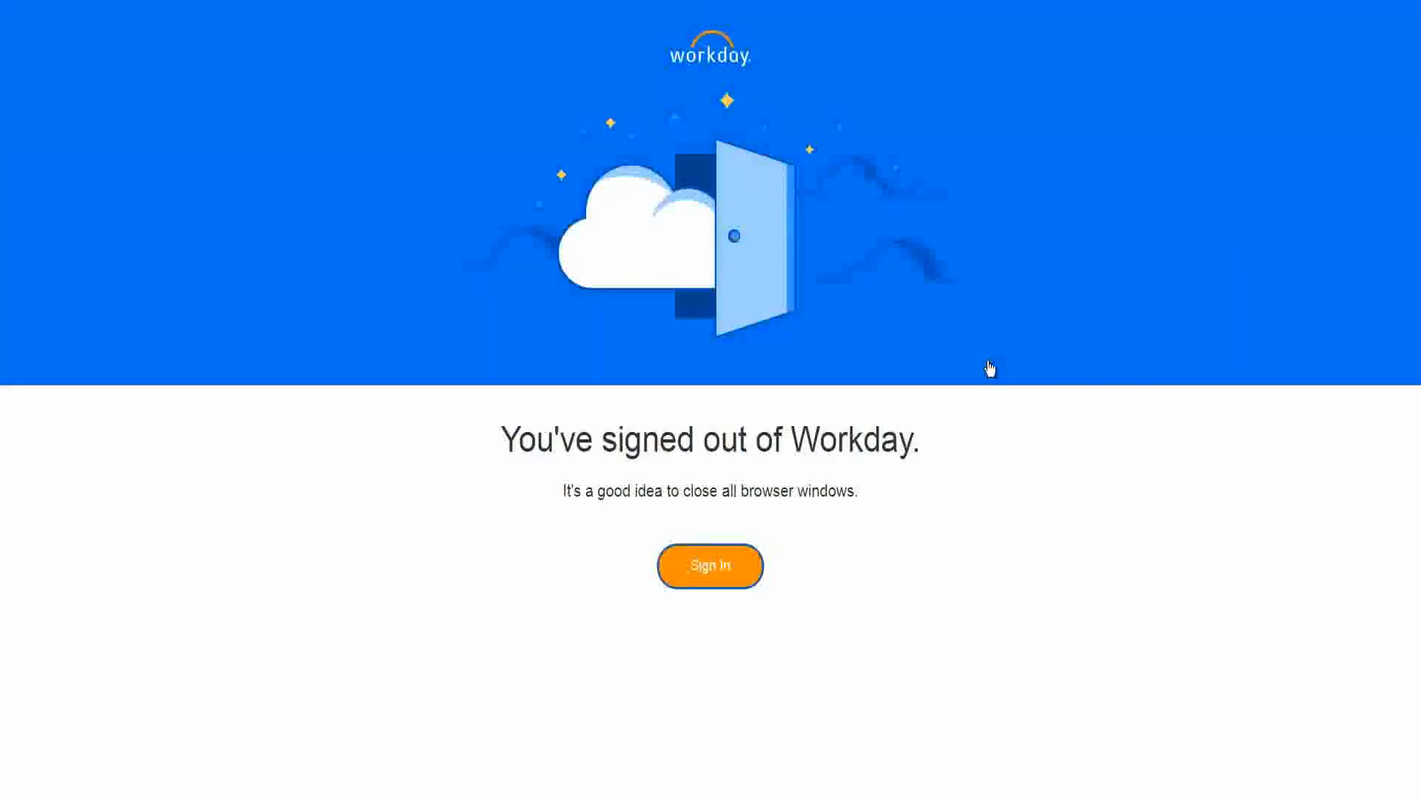
pyautogui.moveTo(977, 330)
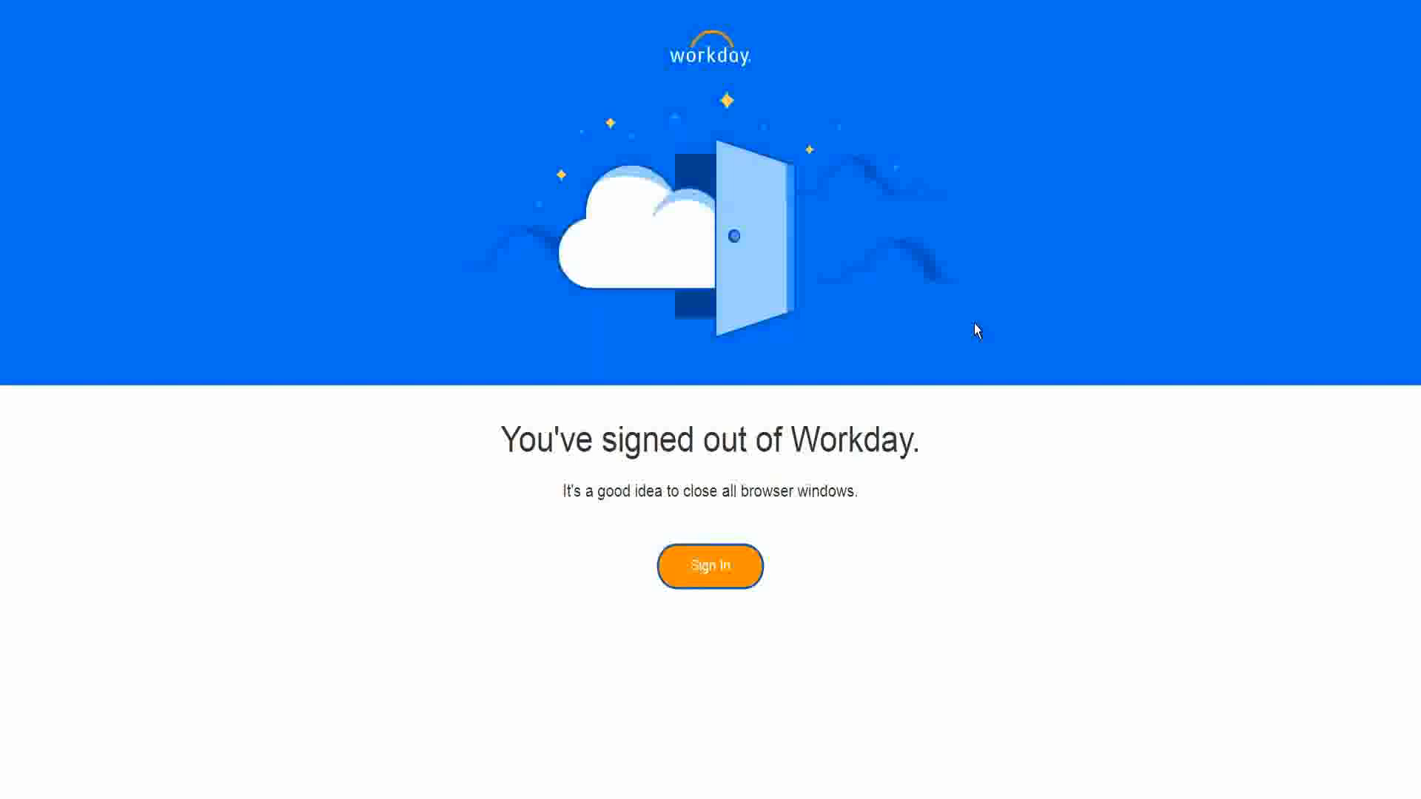
# - Sign back into Workday from the signed-out page
pyautogui.click(710, 565)
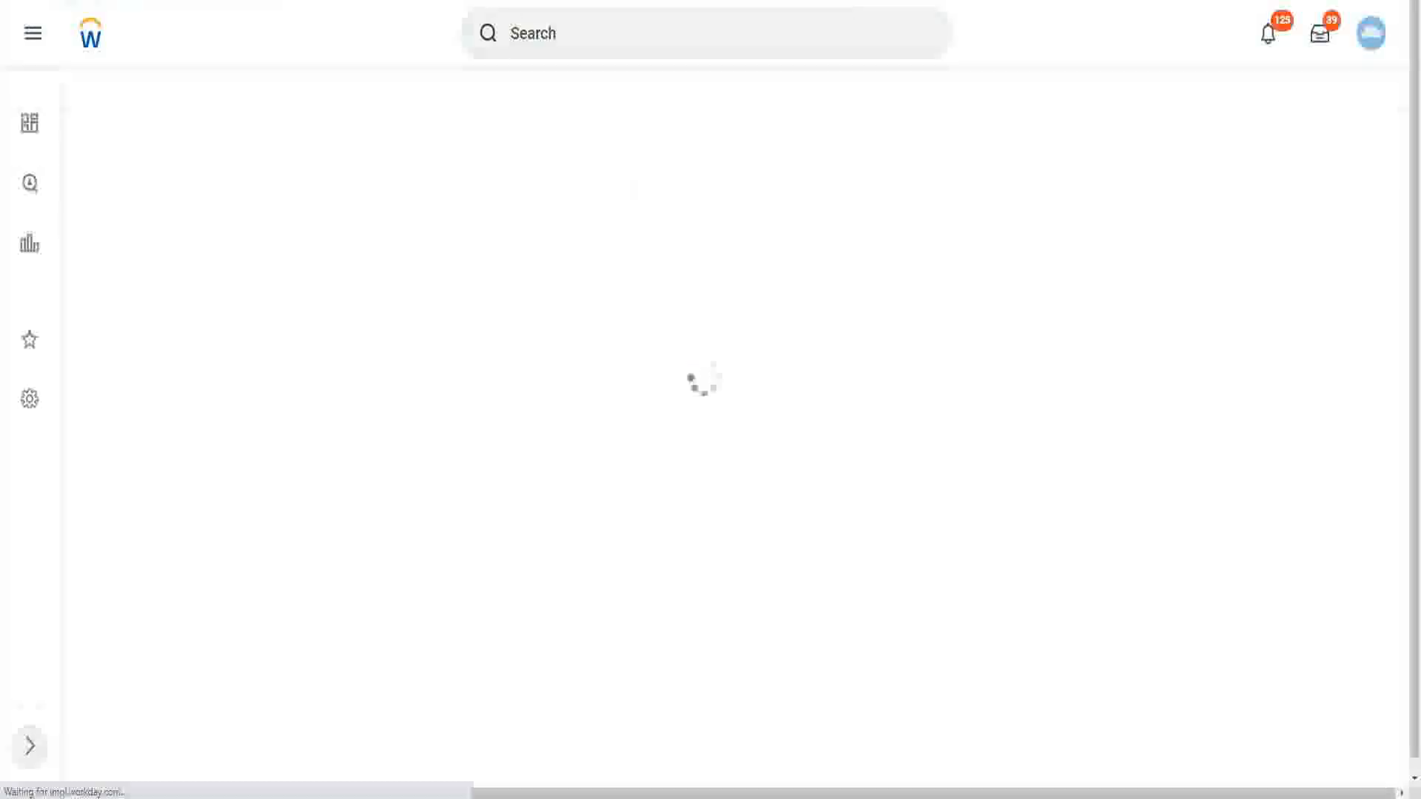
# - Start a proxy session acting as Logan McNeil via the Start Proxy task
pyautogui.click(703, 32)
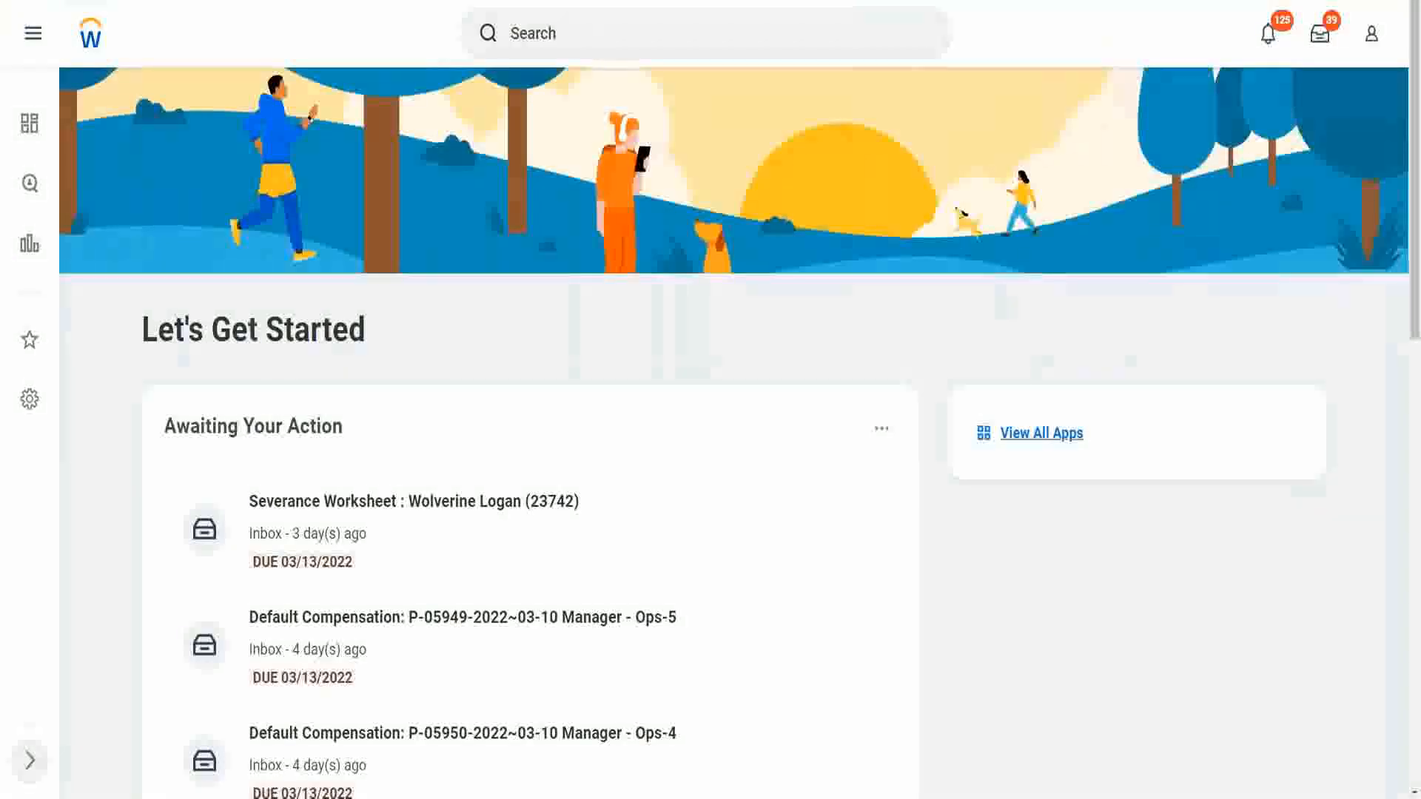
pyautogui.click(707, 34)
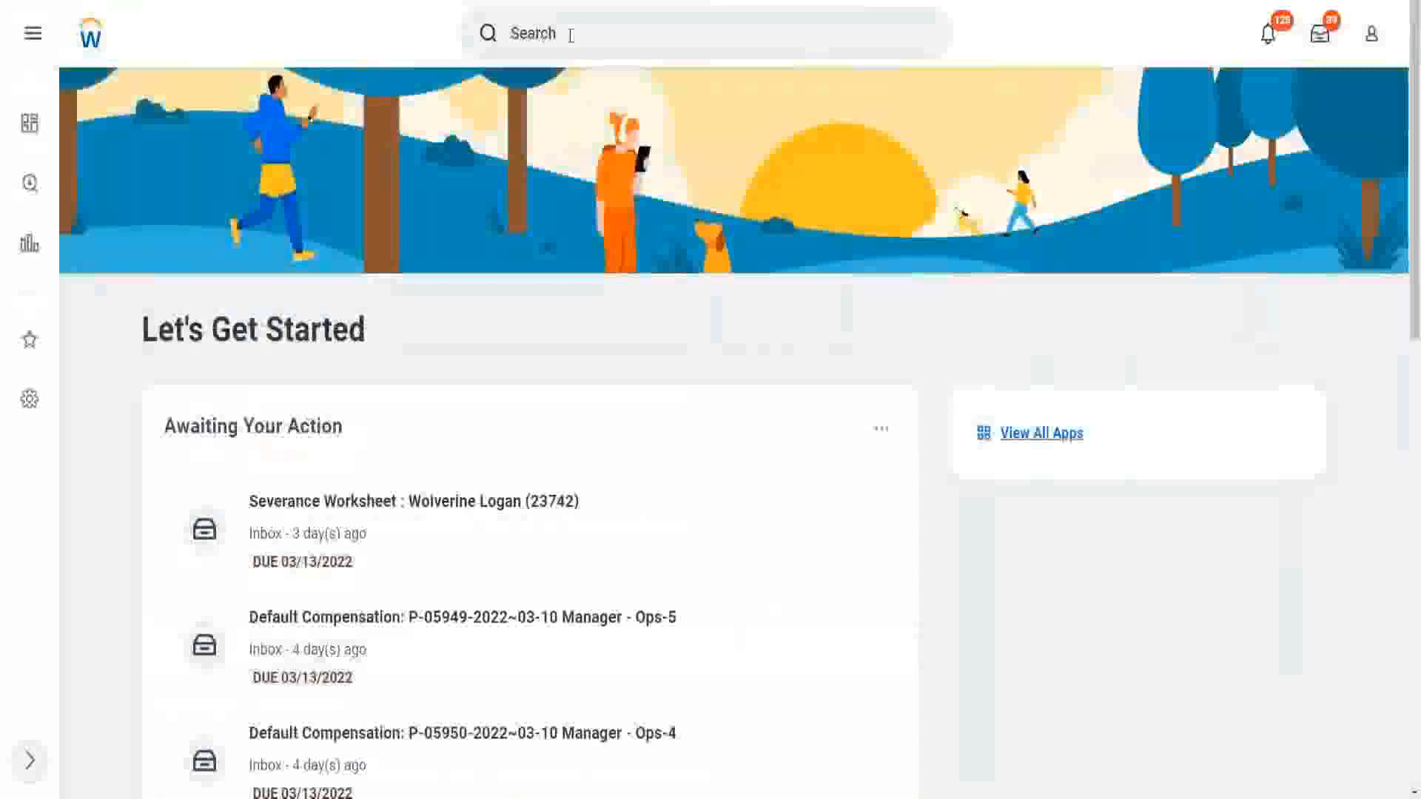
pyautogui.write('start')
pyautogui.write('lmcn')
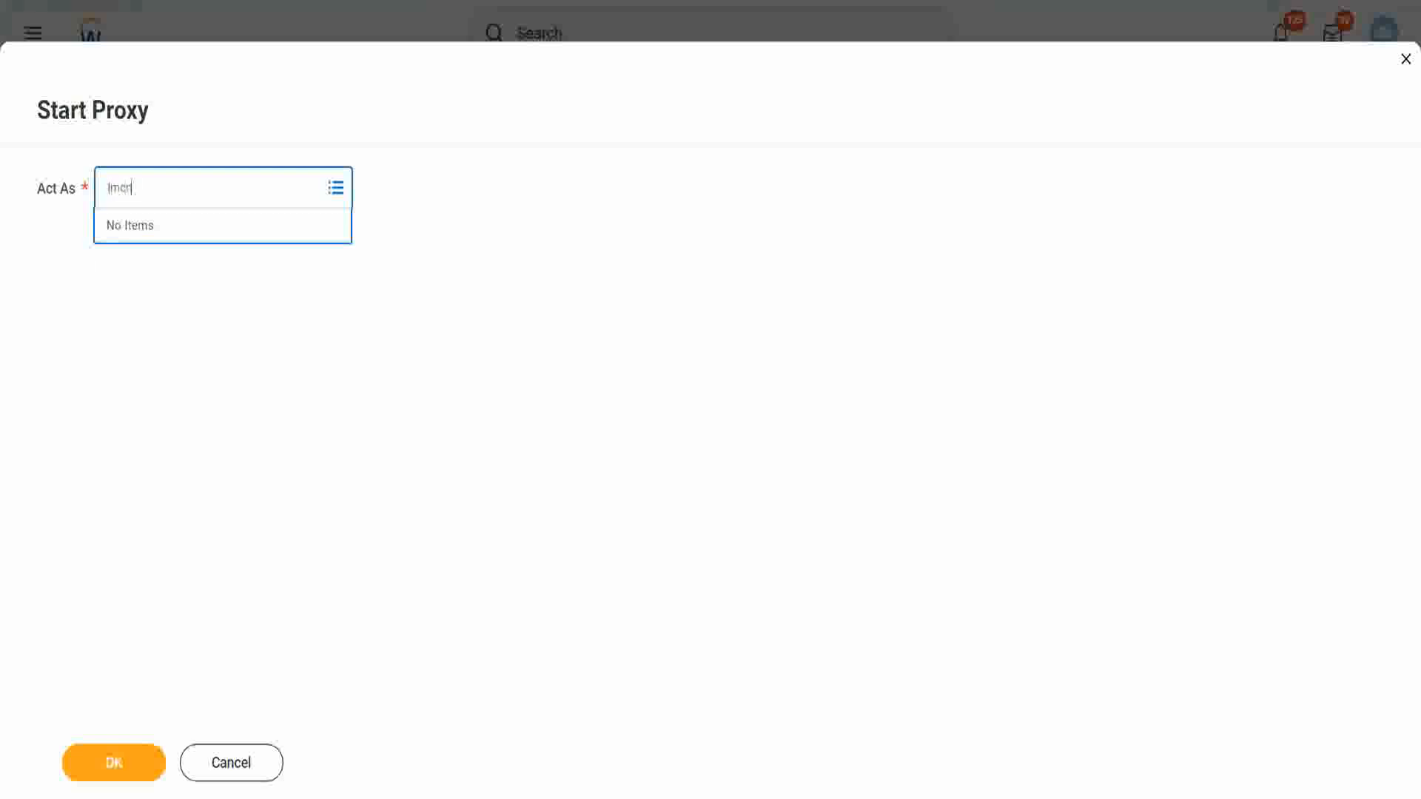
pyautogui.click(130, 225)
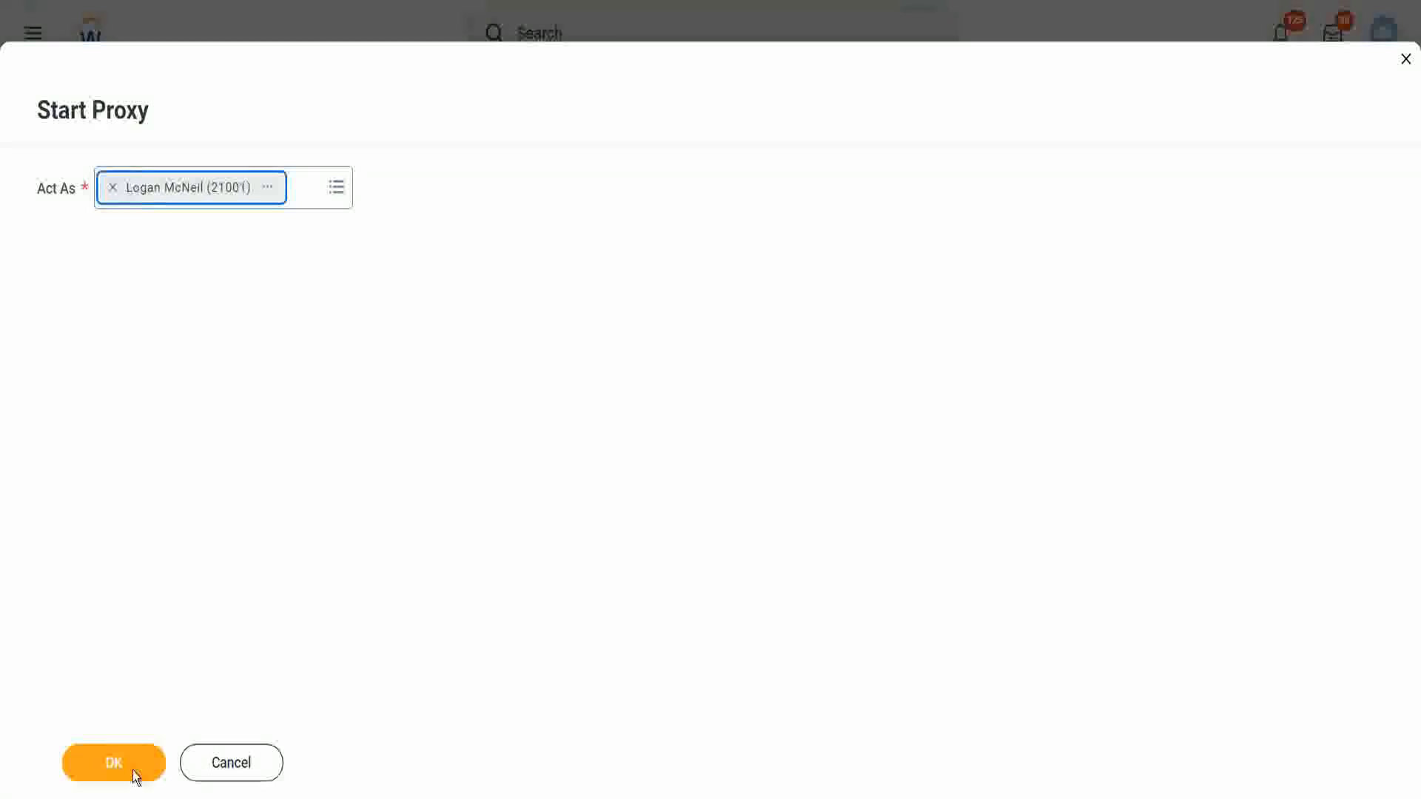
pyautogui.click(112, 762)
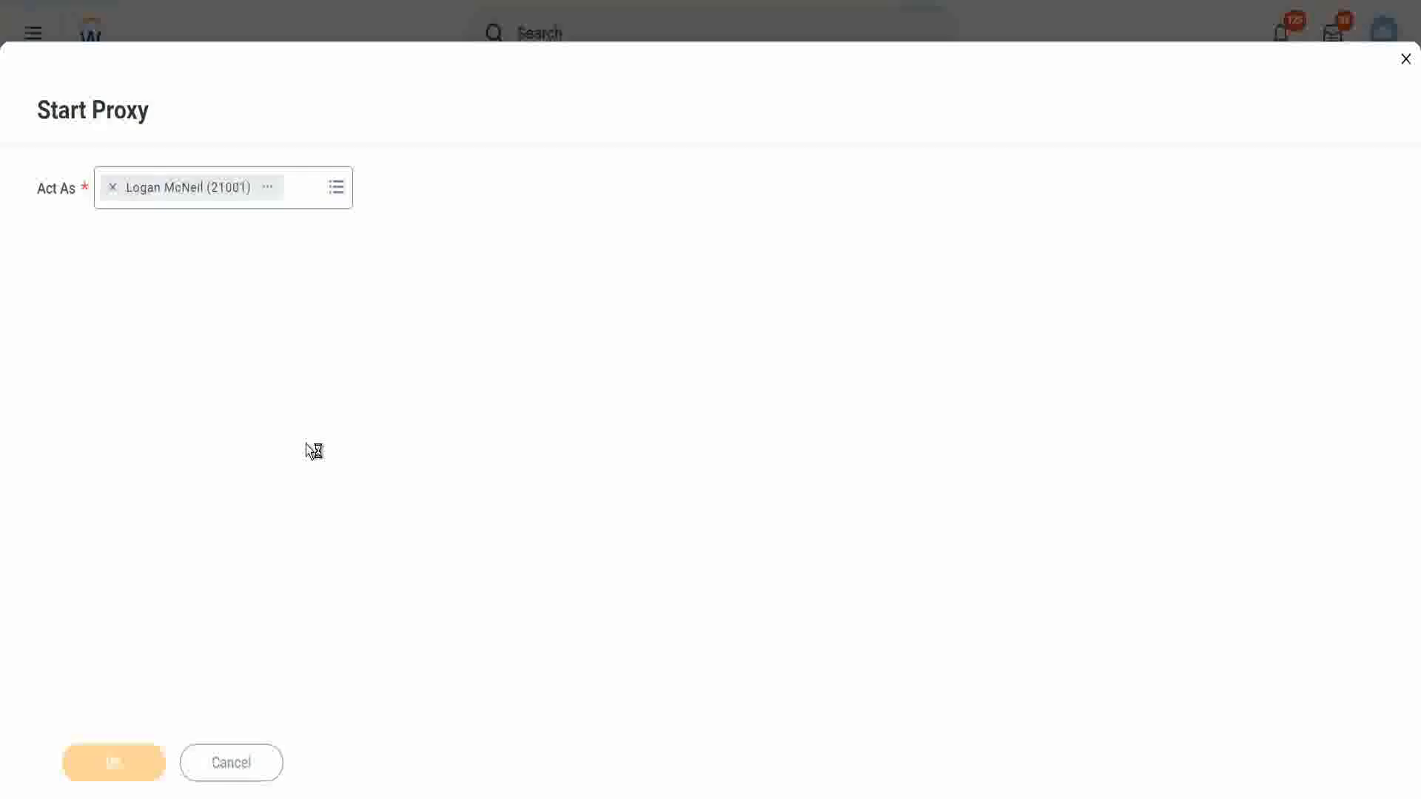
pyautogui.click(113, 763)
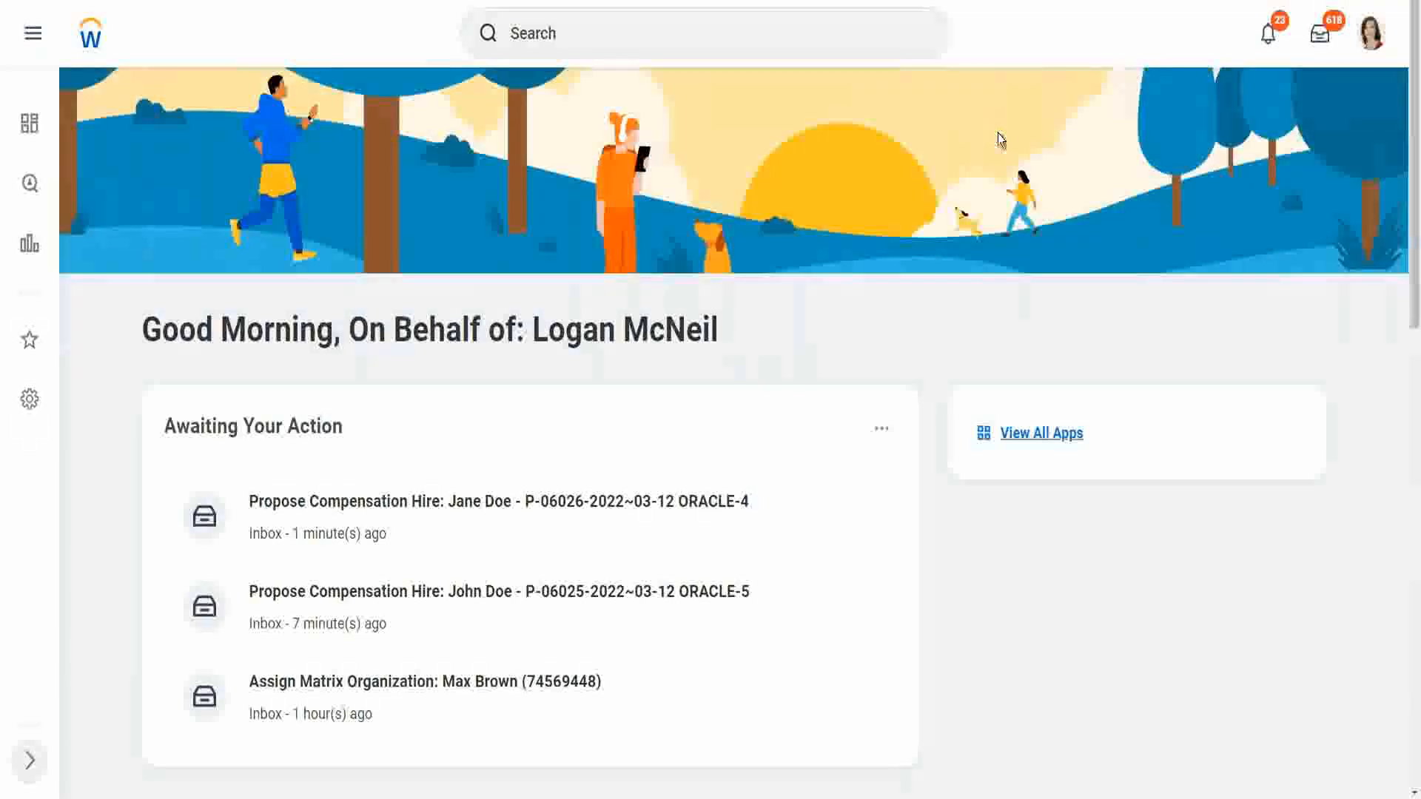
pyautogui.moveTo(970, 181)
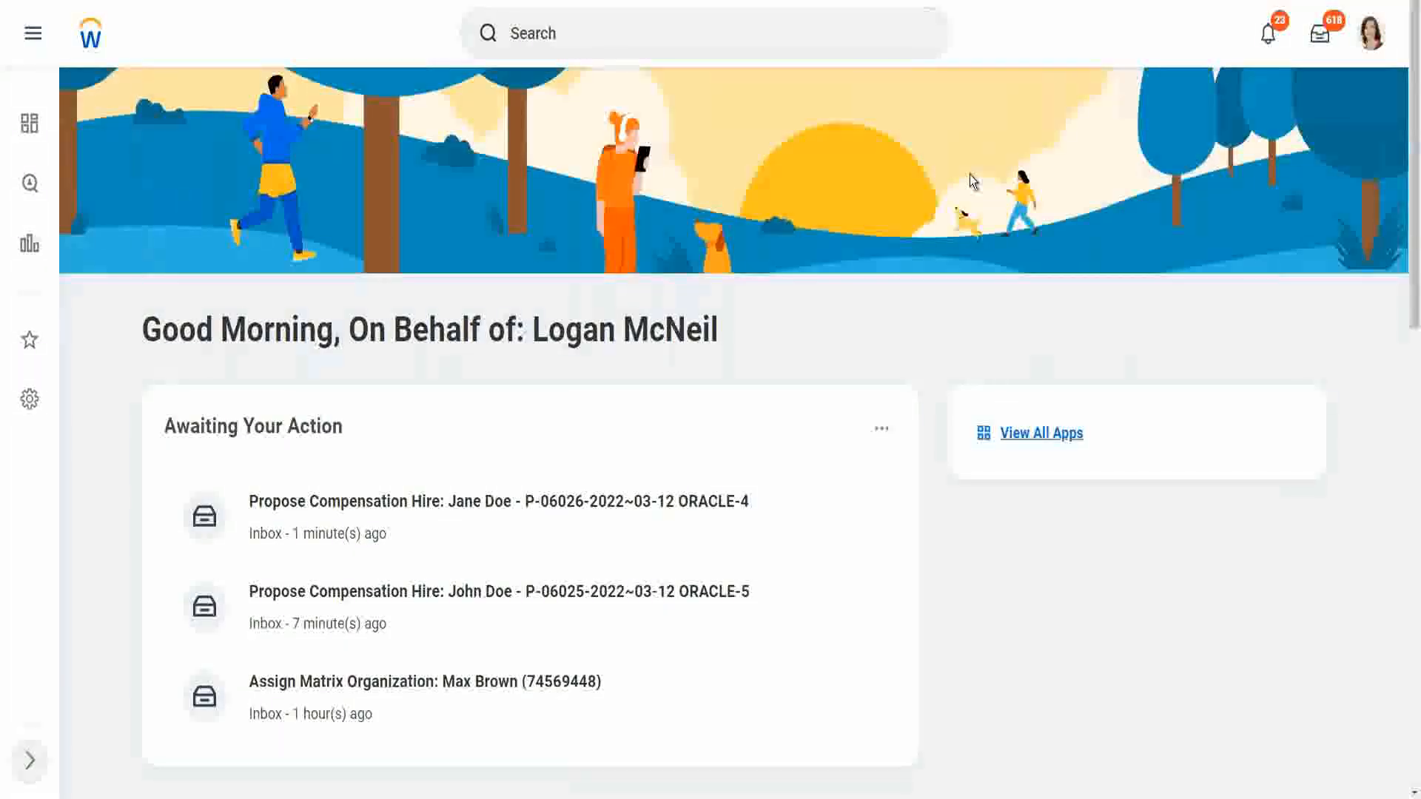
pyautogui.moveTo(920, 173)
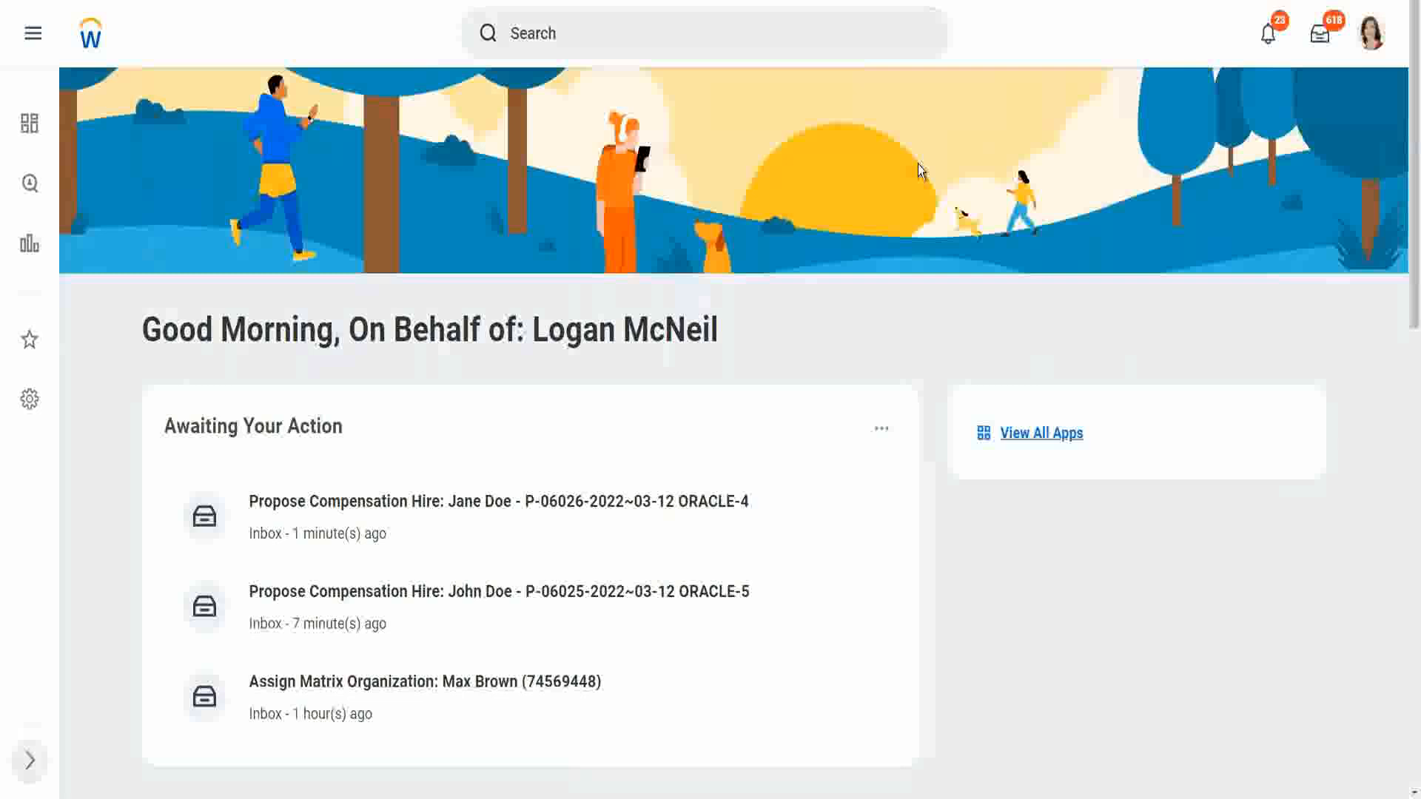
pyautogui.moveTo(850, 141)
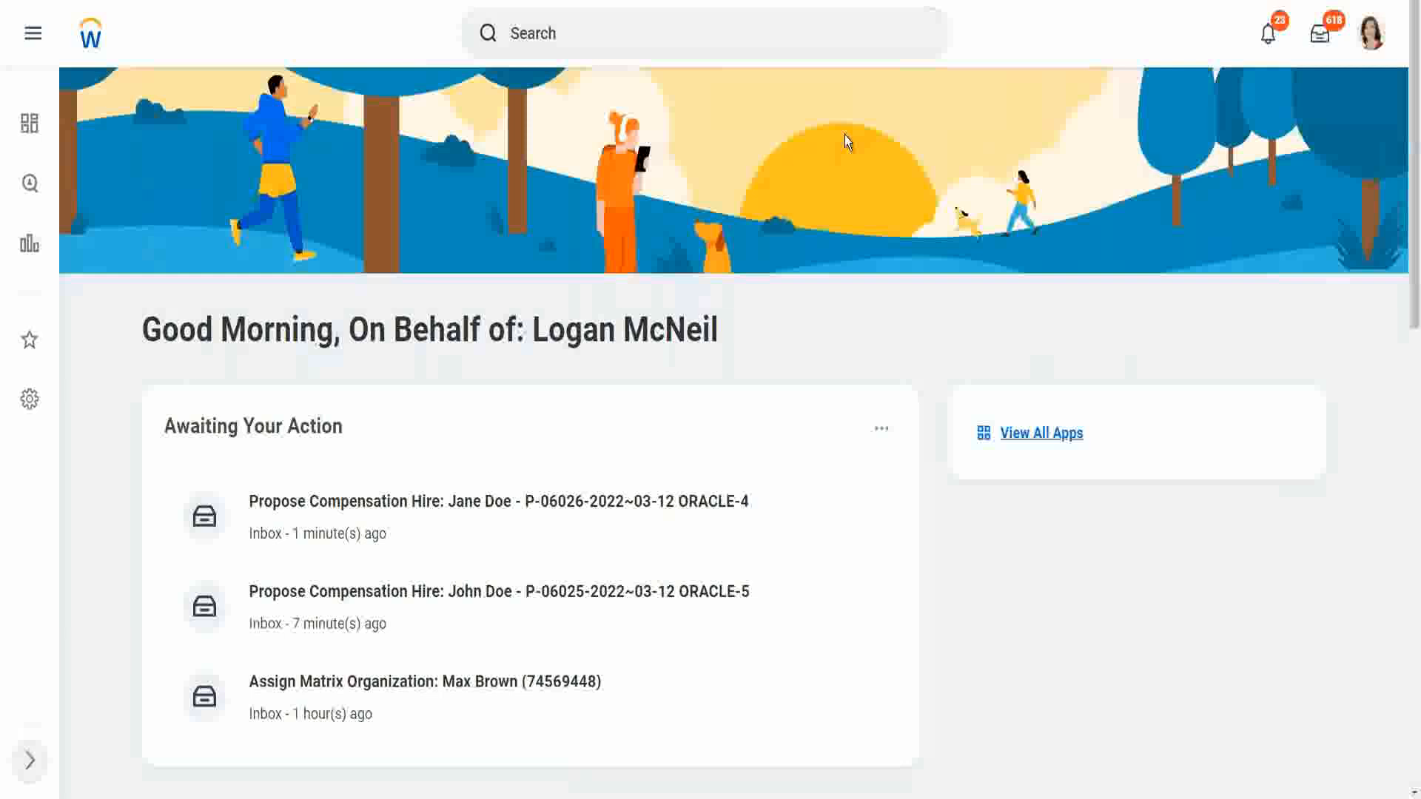
pyautogui.moveTo(863, 156)
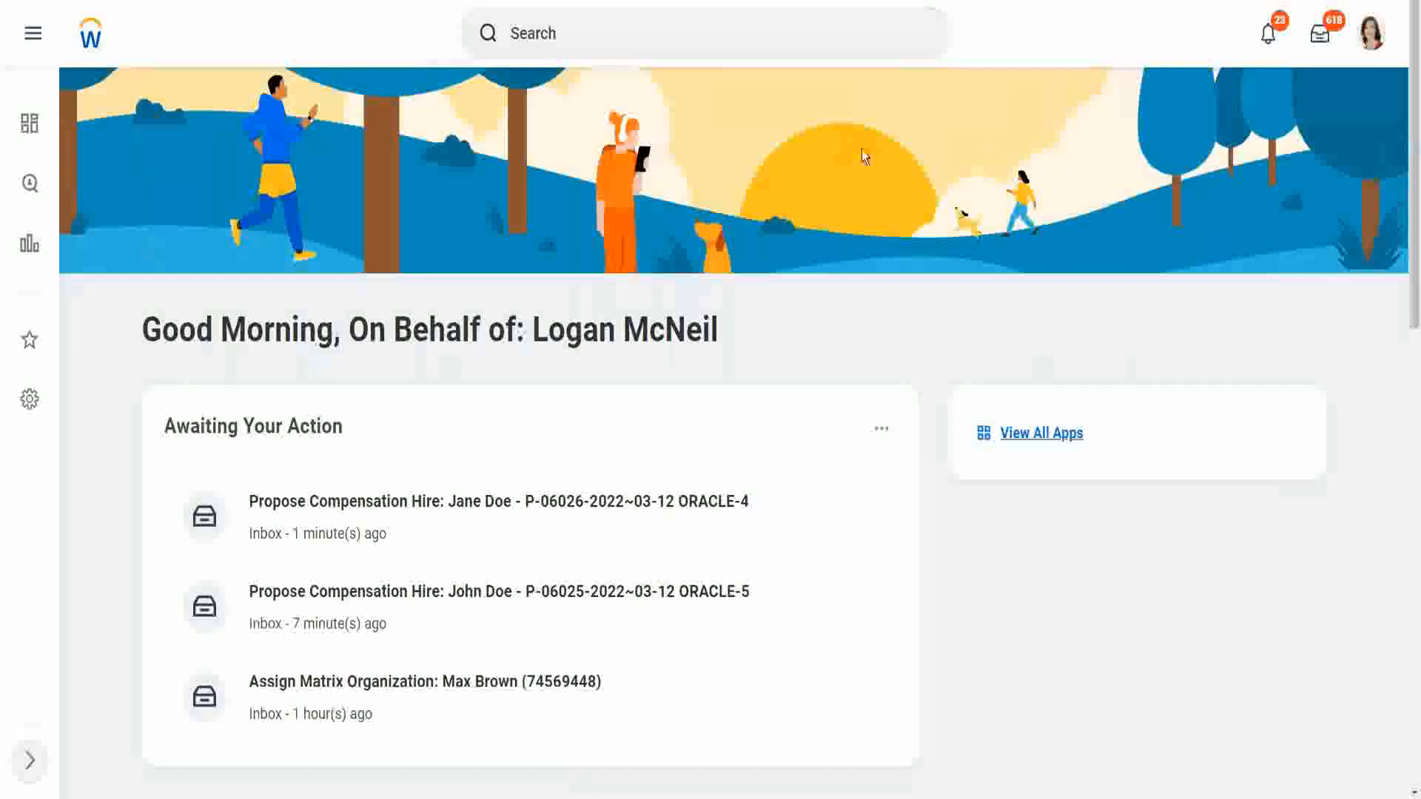
pyautogui.moveTo(869, 134)
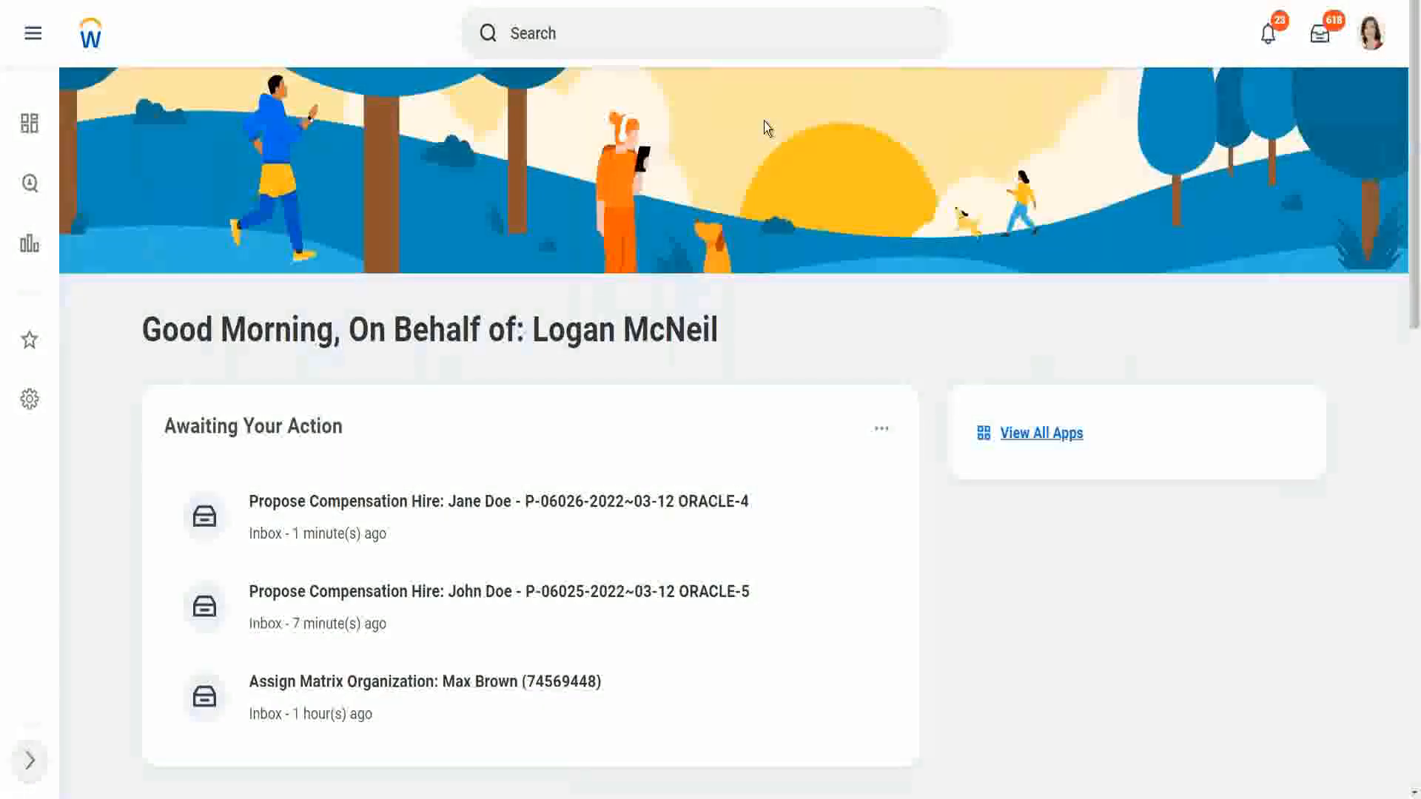
pyautogui.moveTo(678, 97)
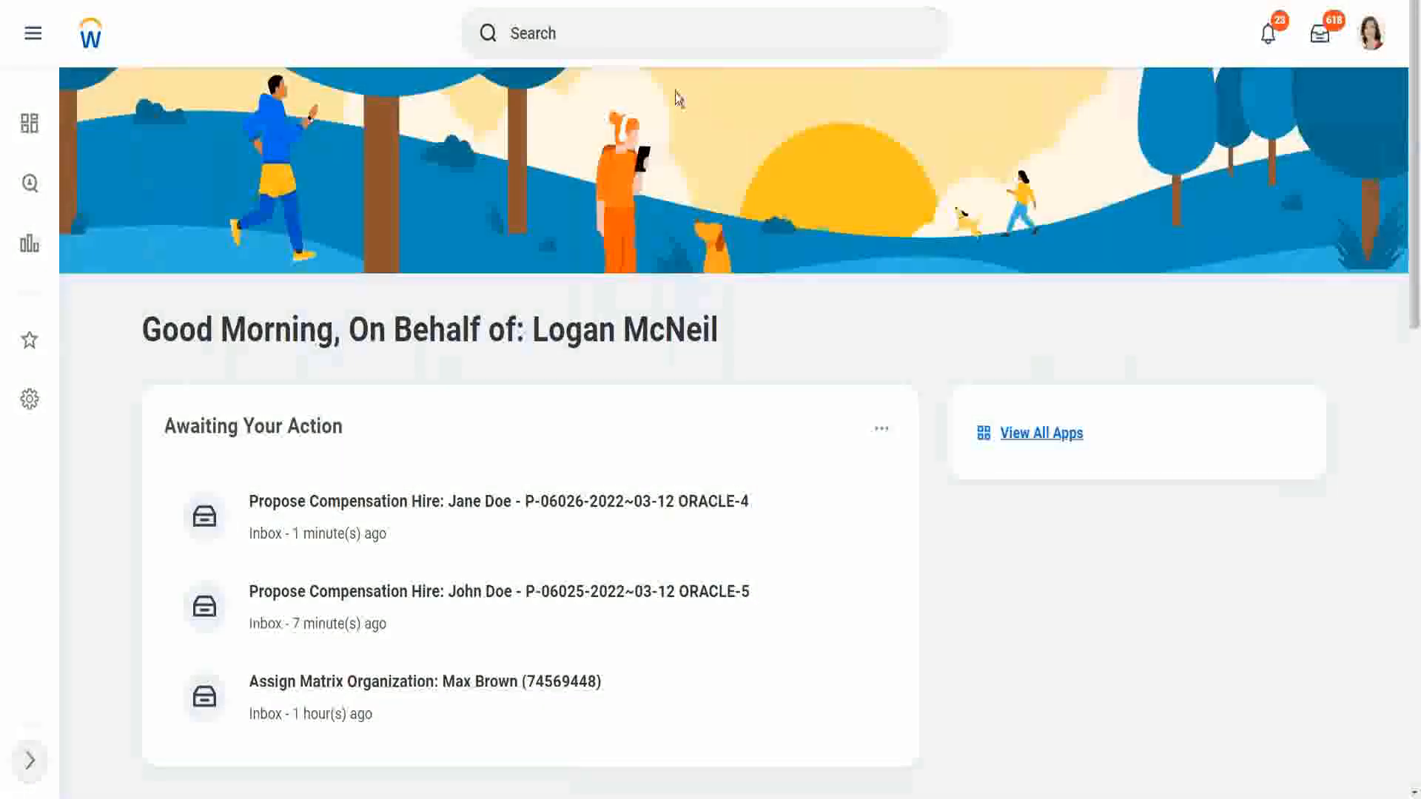
# - Open Create Job Profile with effective date 03/15/2022
pyautogui.click(705, 33)
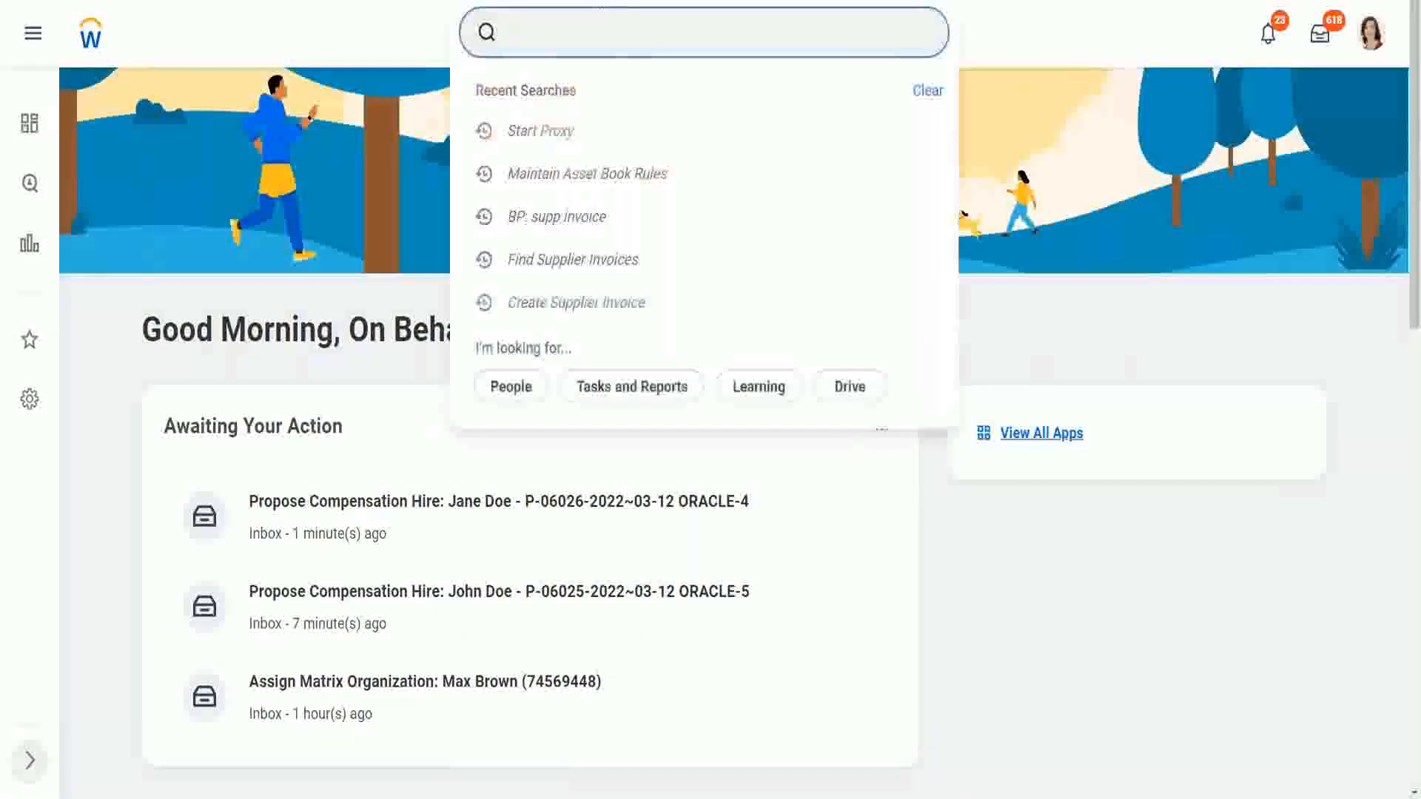
pyautogui.write('crea')
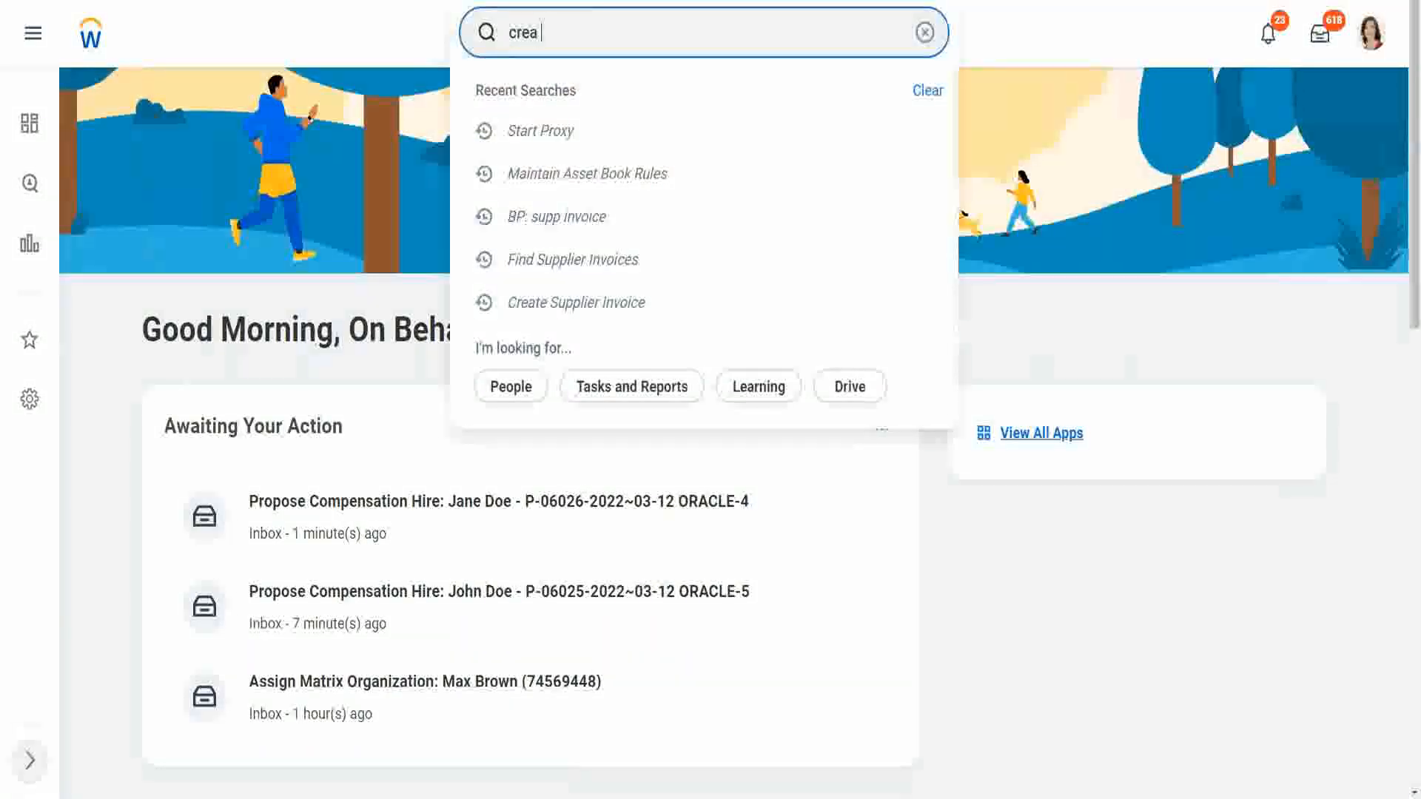
pyautogui.write('job profi')
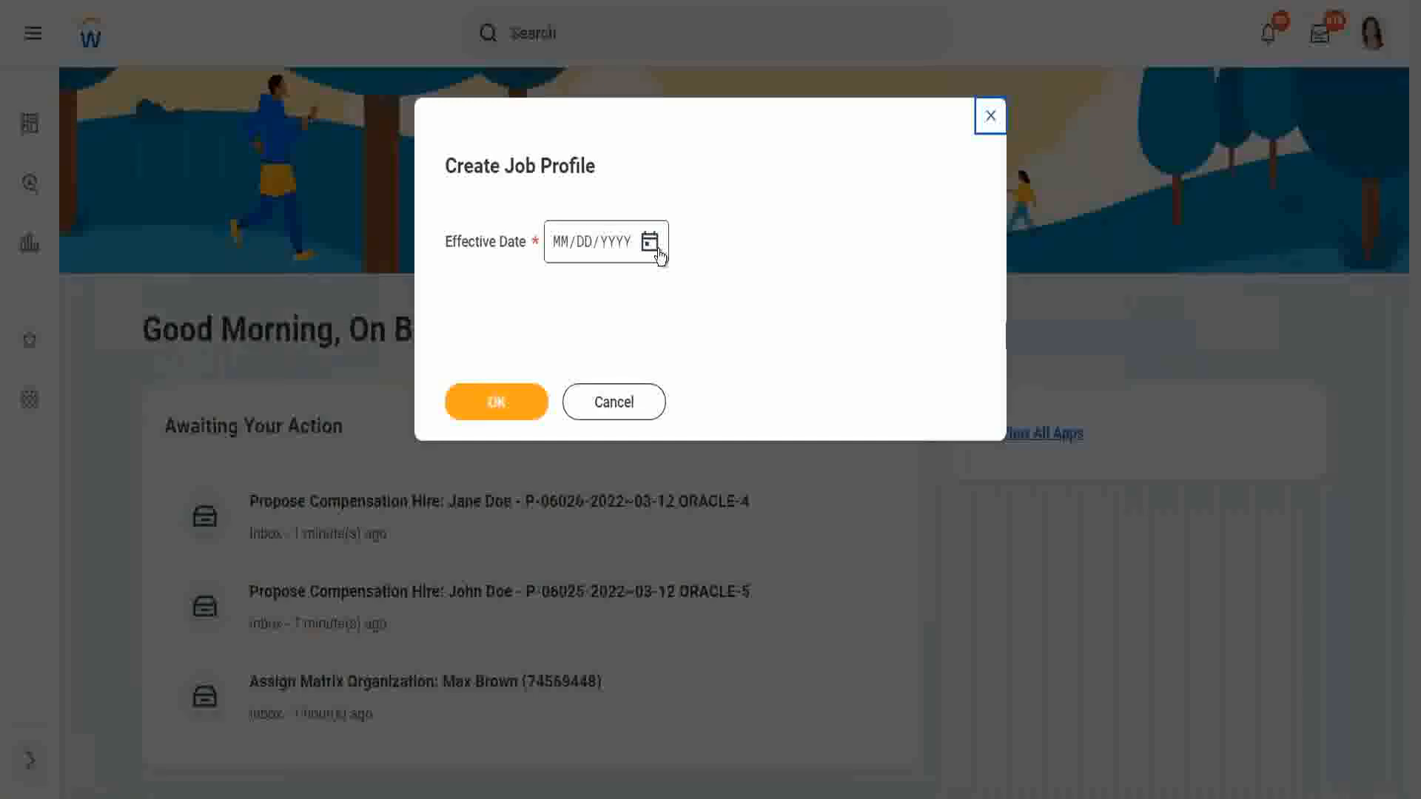
pyautogui.moveTo(648, 243)
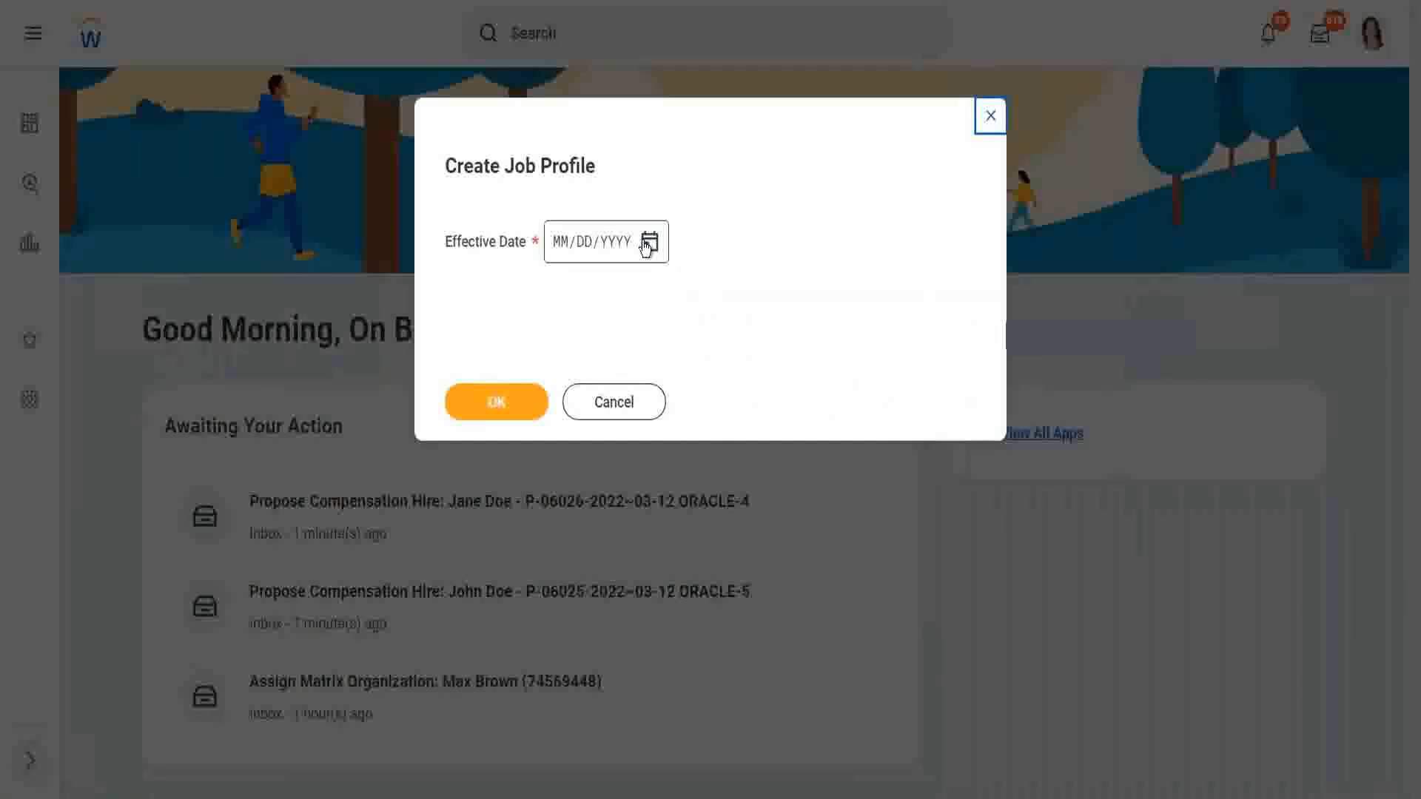
pyautogui.click(647, 242)
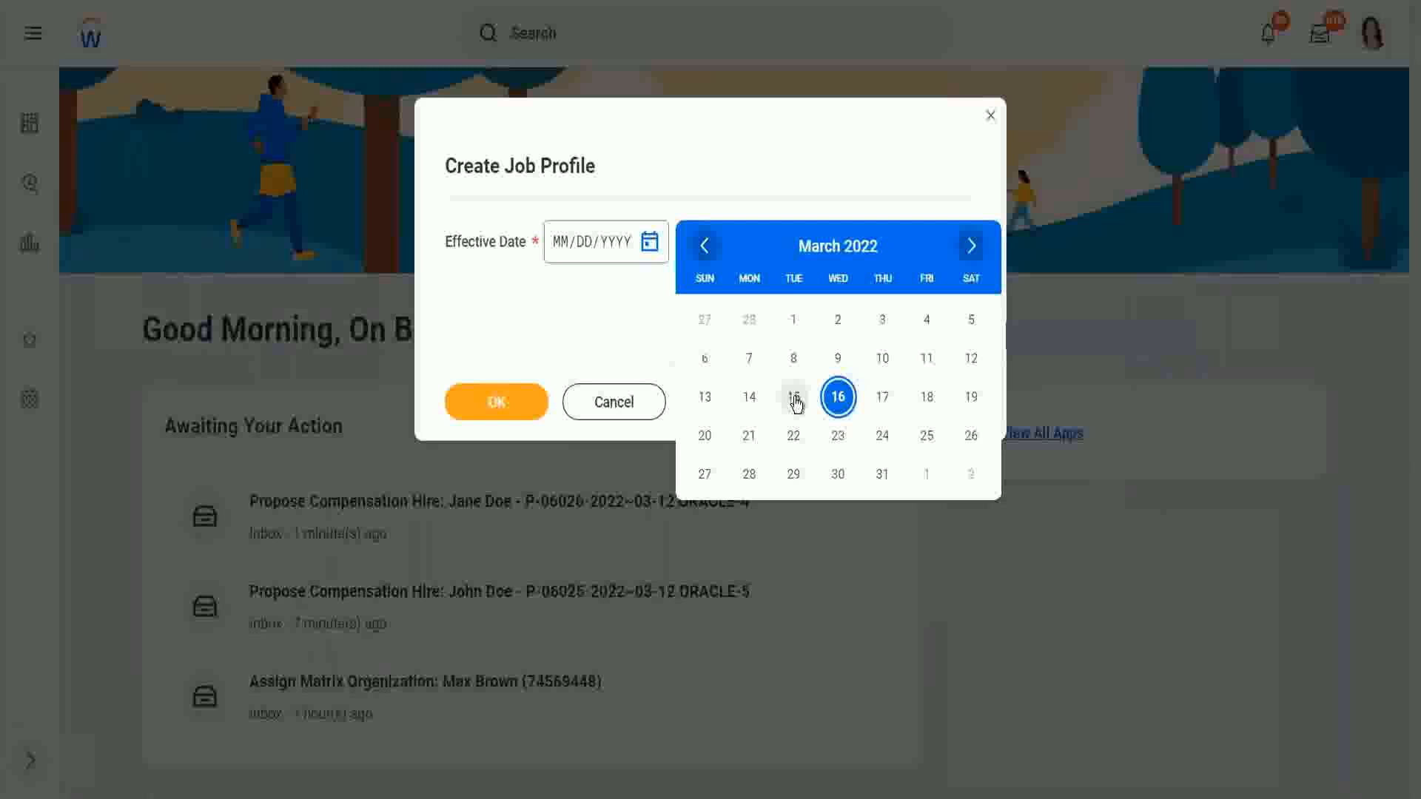
pyautogui.click(793, 397)
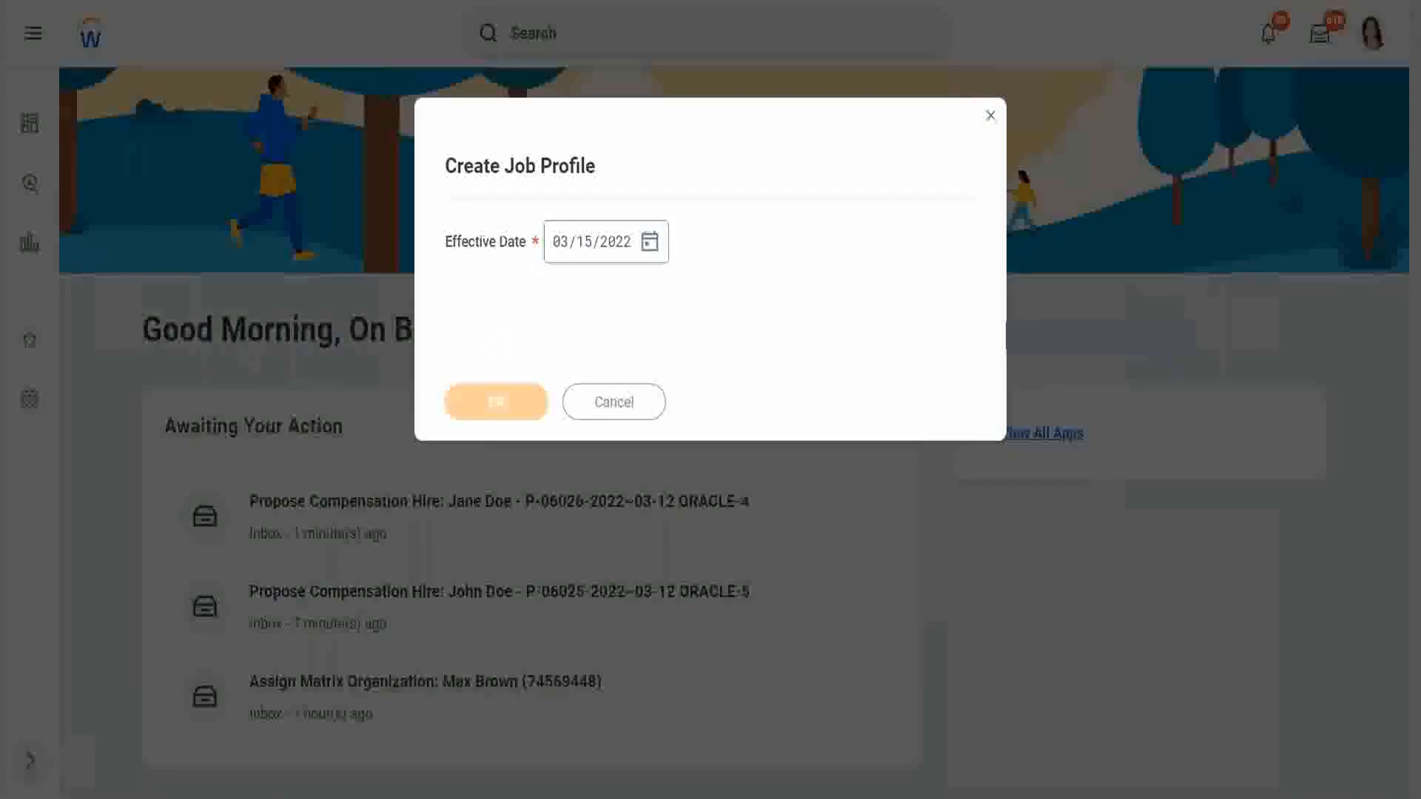
pyautogui.click(496, 401)
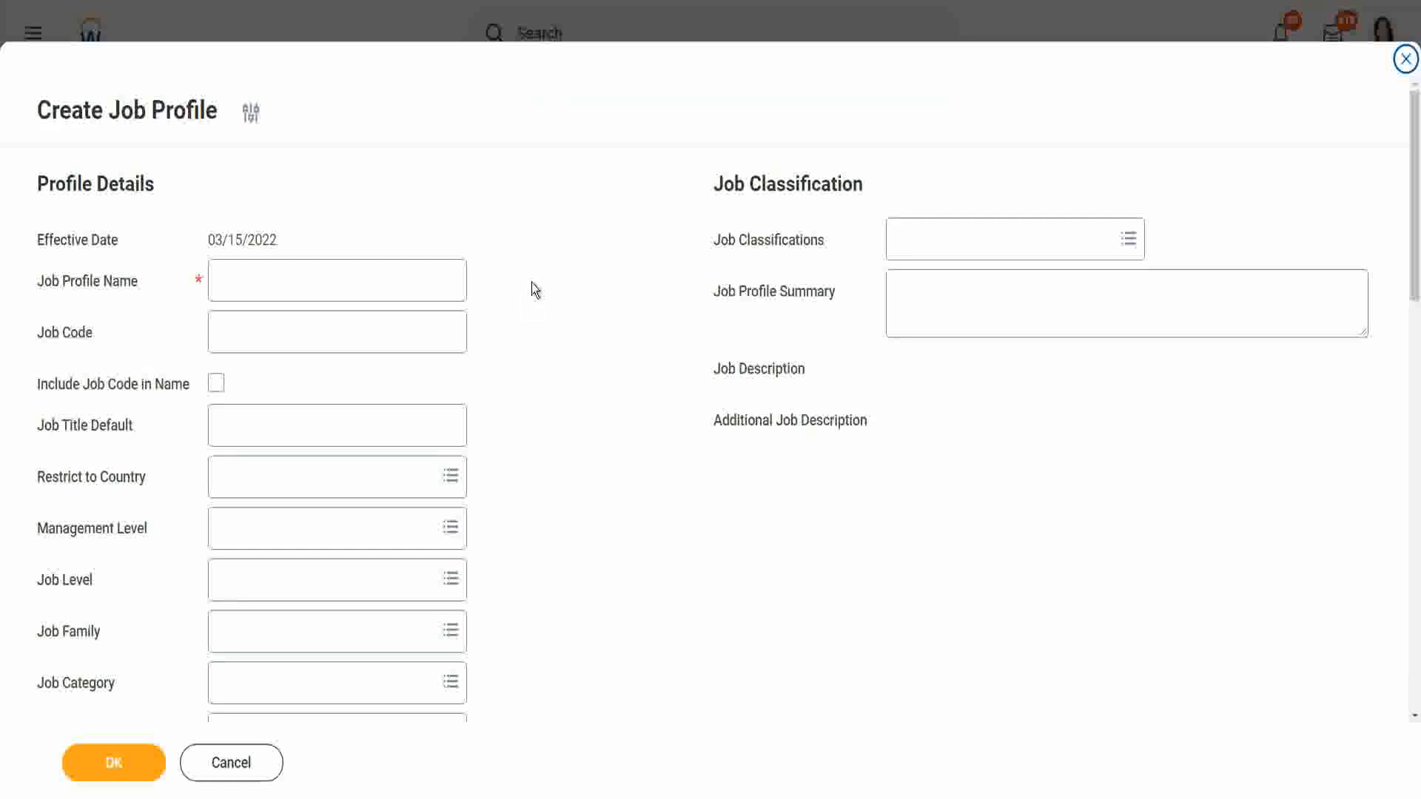
pyautogui.scroll(-3)
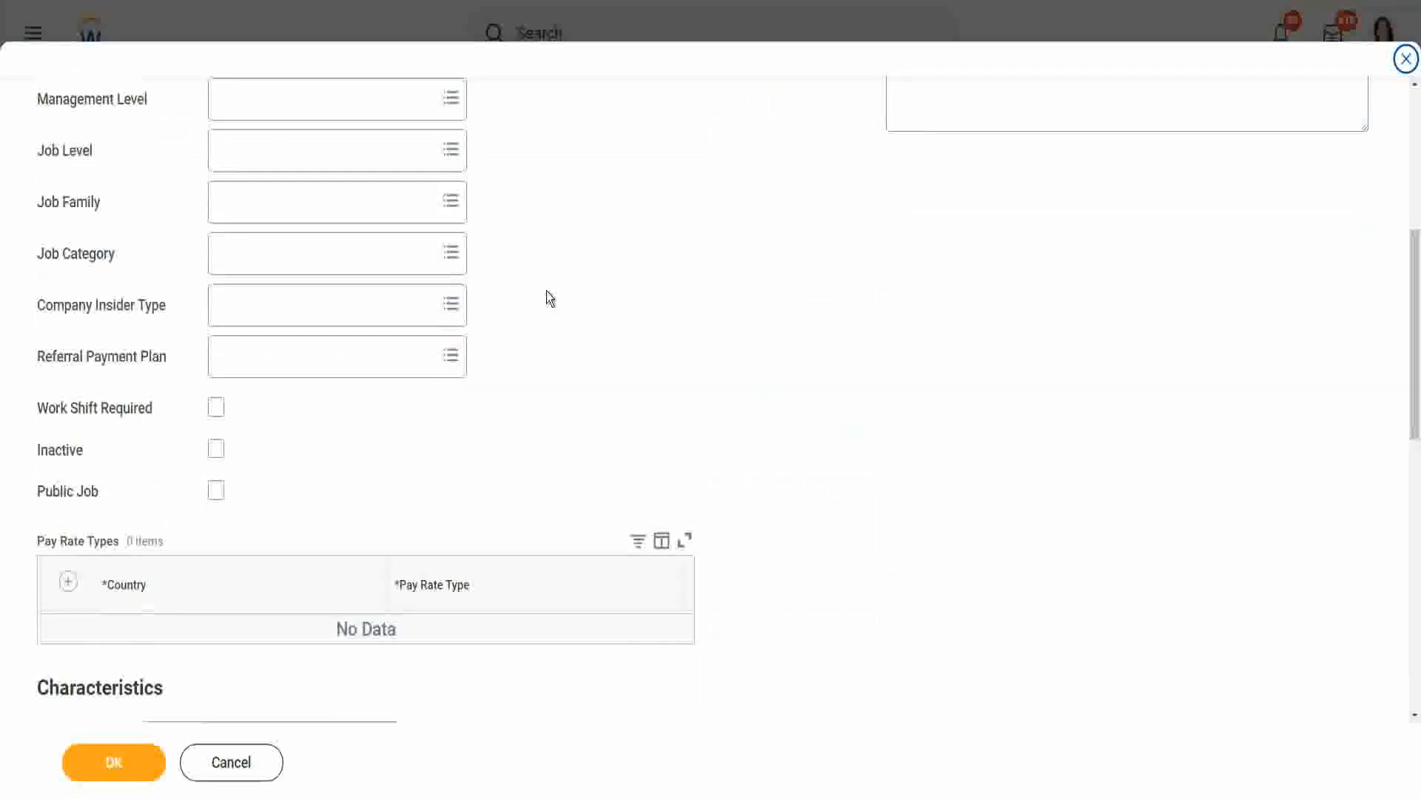
pyautogui.scroll(-3)
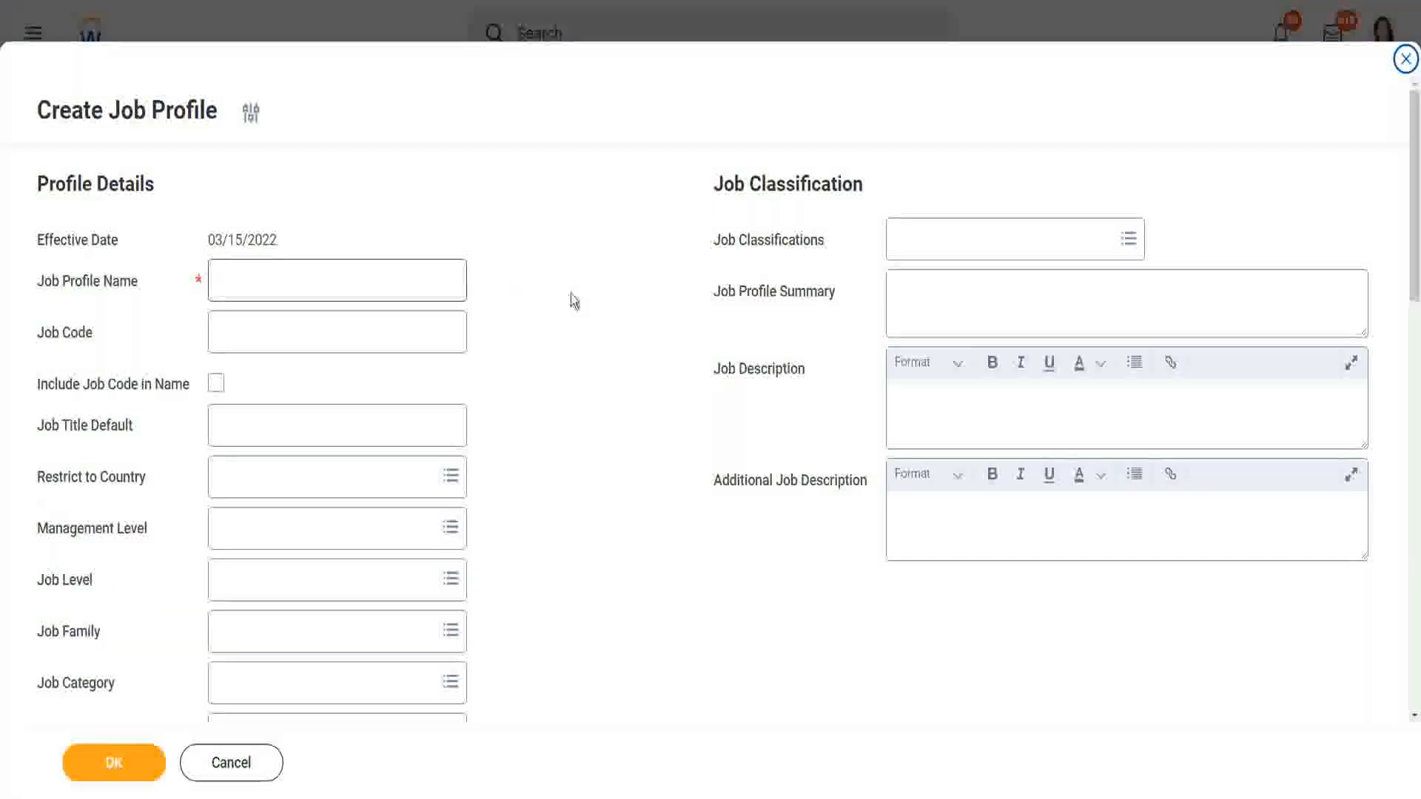
pyautogui.scroll(-3)
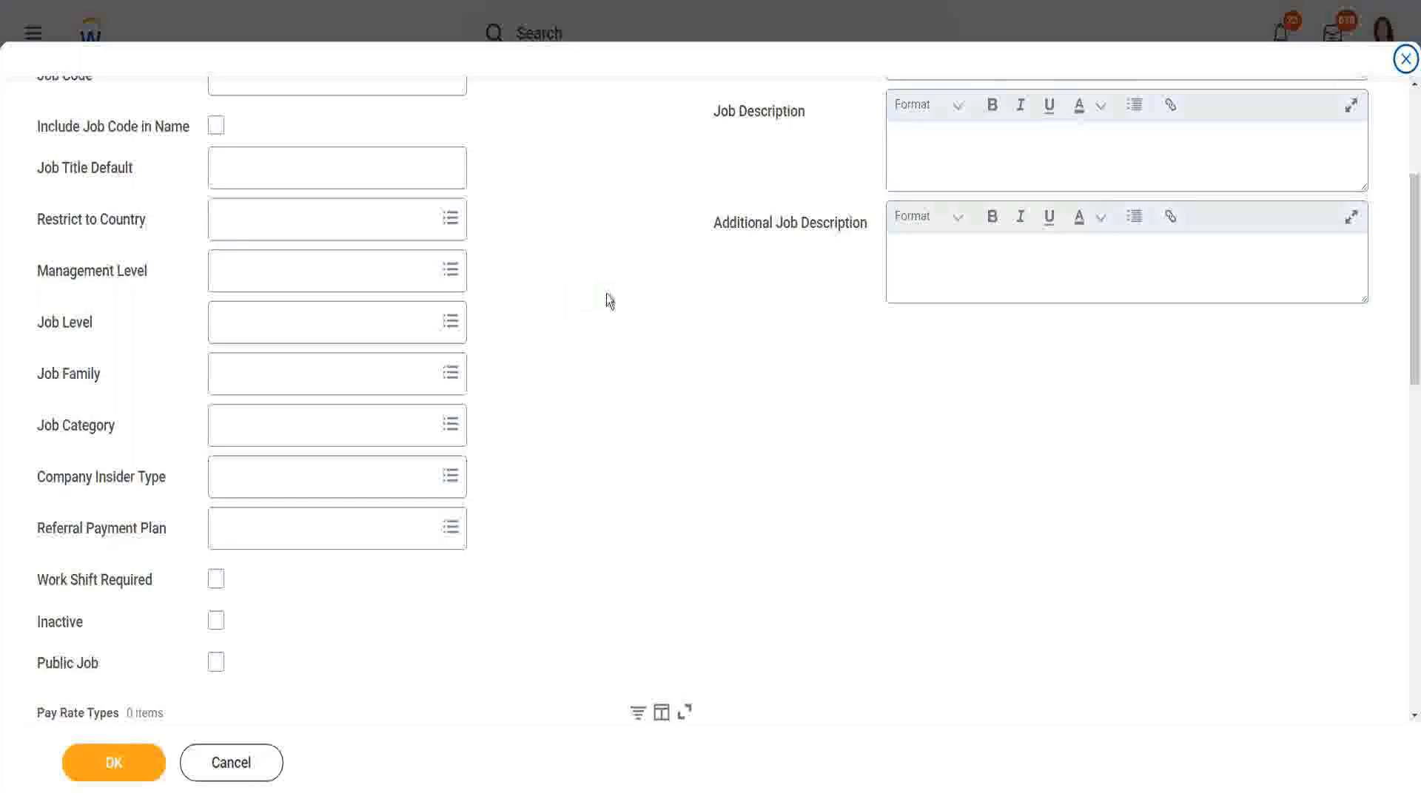
pyautogui.scroll(-3)
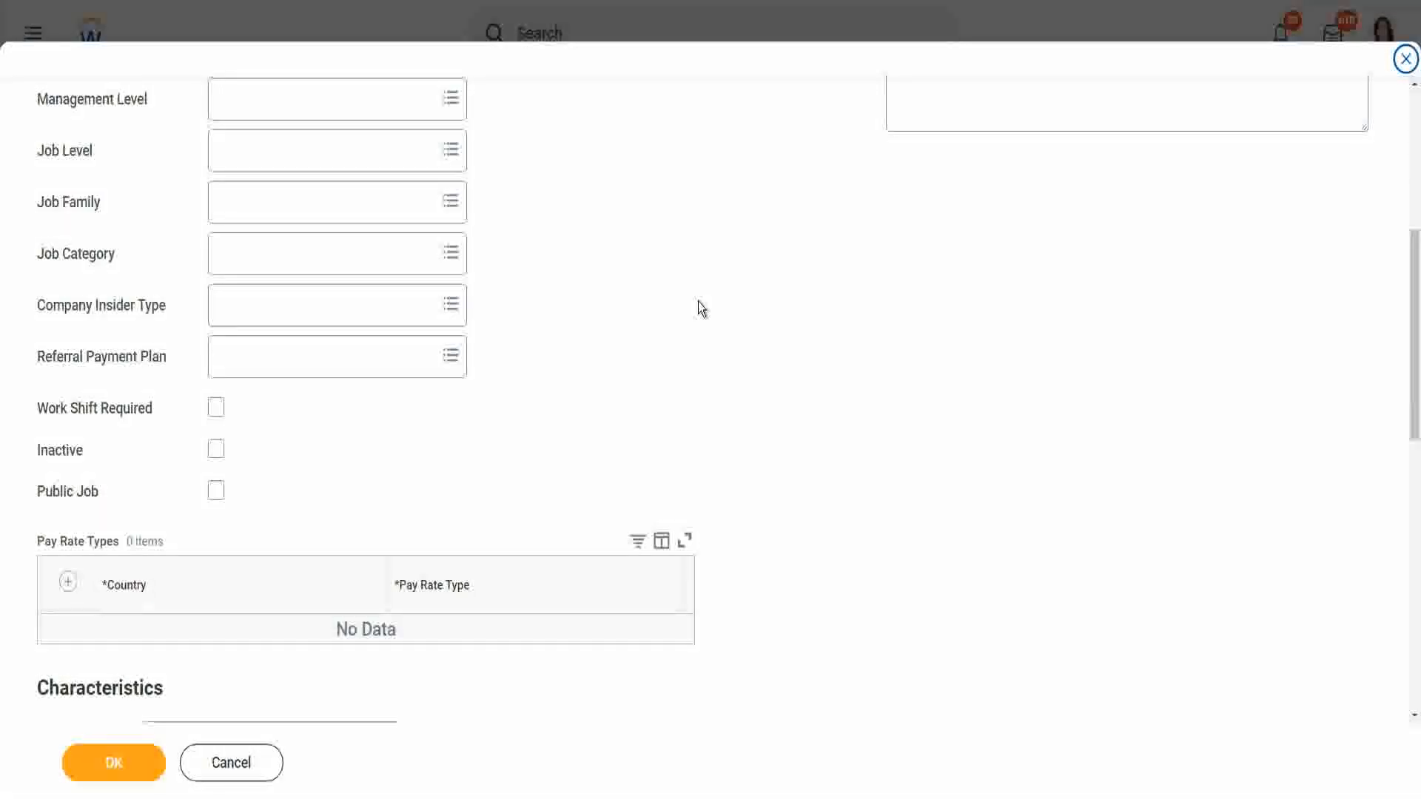
pyautogui.scroll(-3)
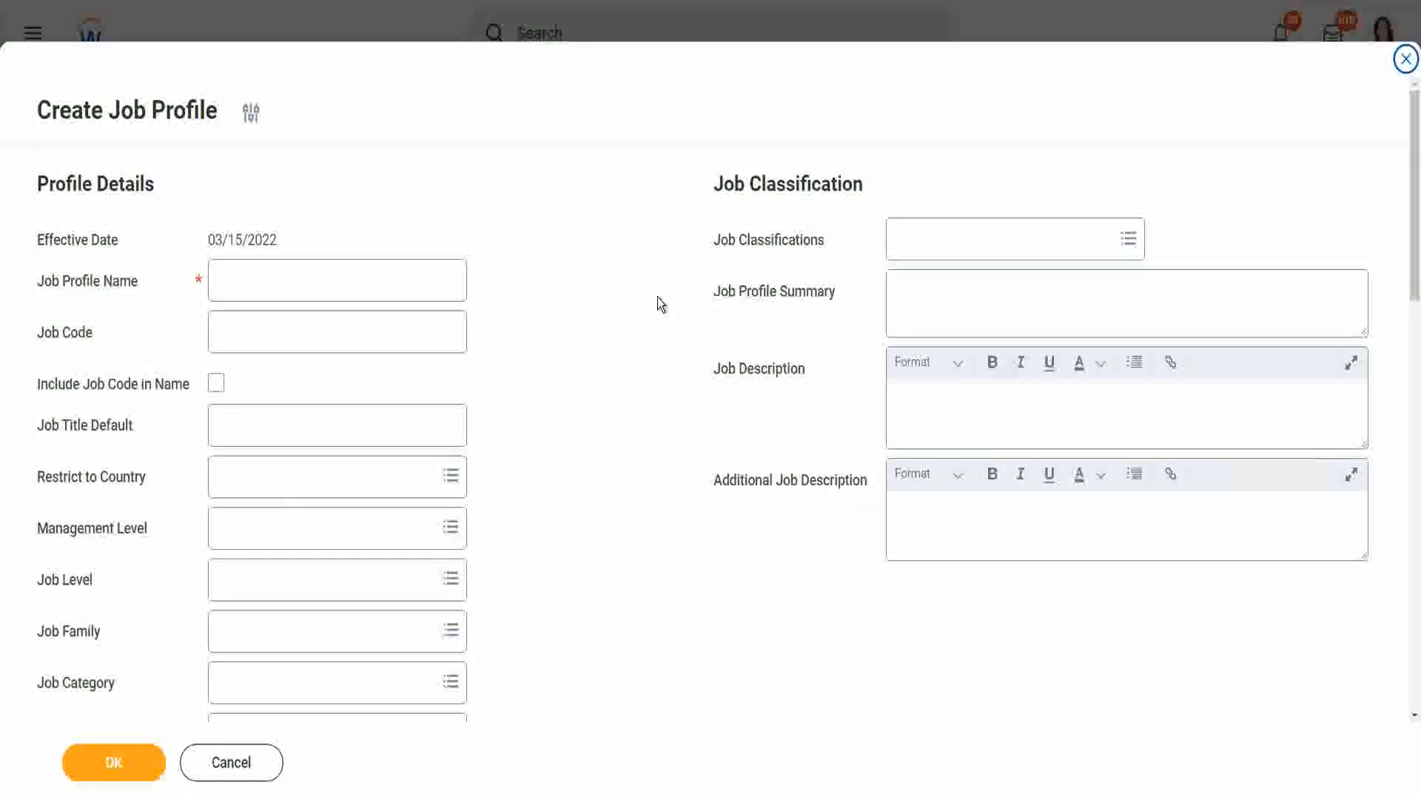
# - Enter 'WW_Chief Executive Officer' as the Job Profile Name
pyautogui.click(336, 280)
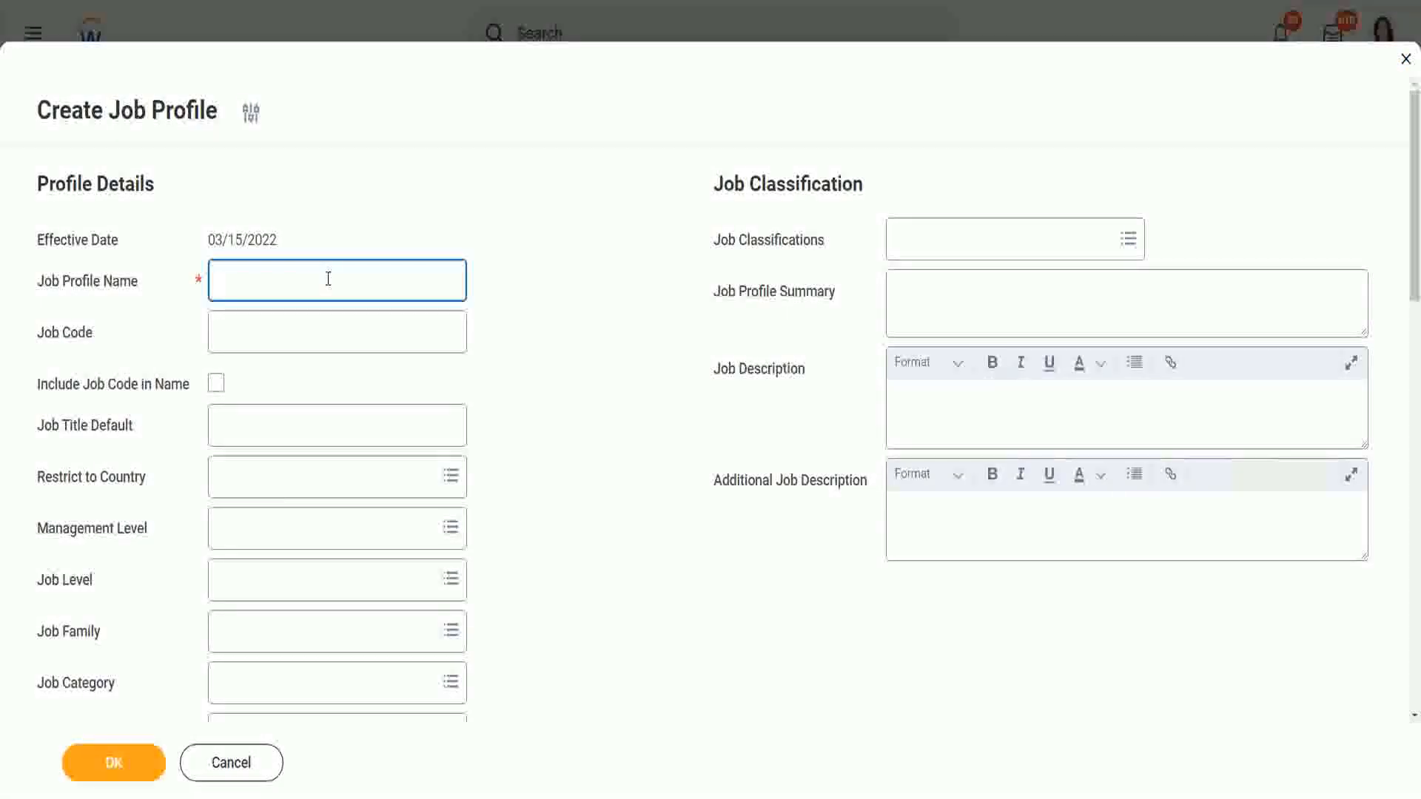
pyautogui.write('WW_')
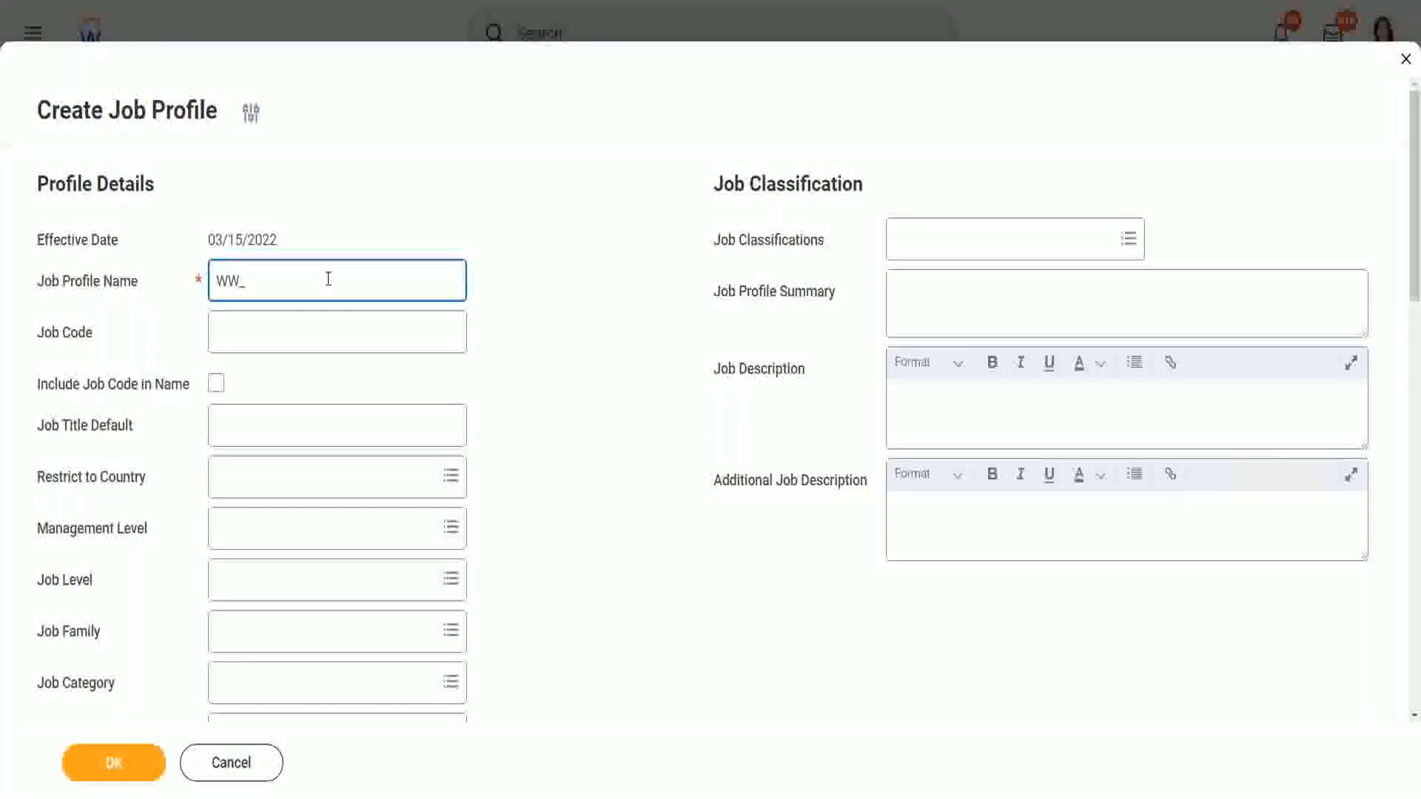
pyautogui.write('Chief Execu')
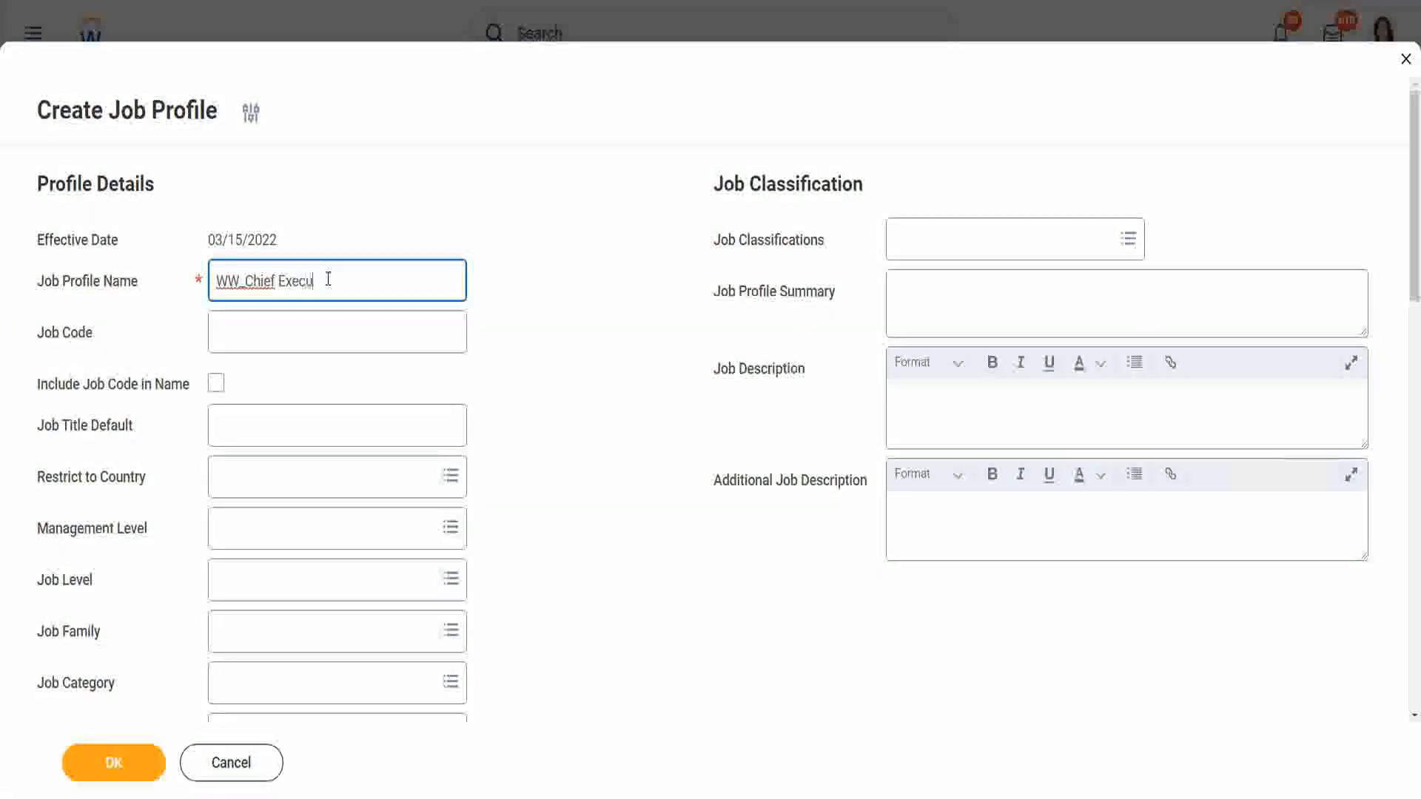
pyautogui.write('tive')
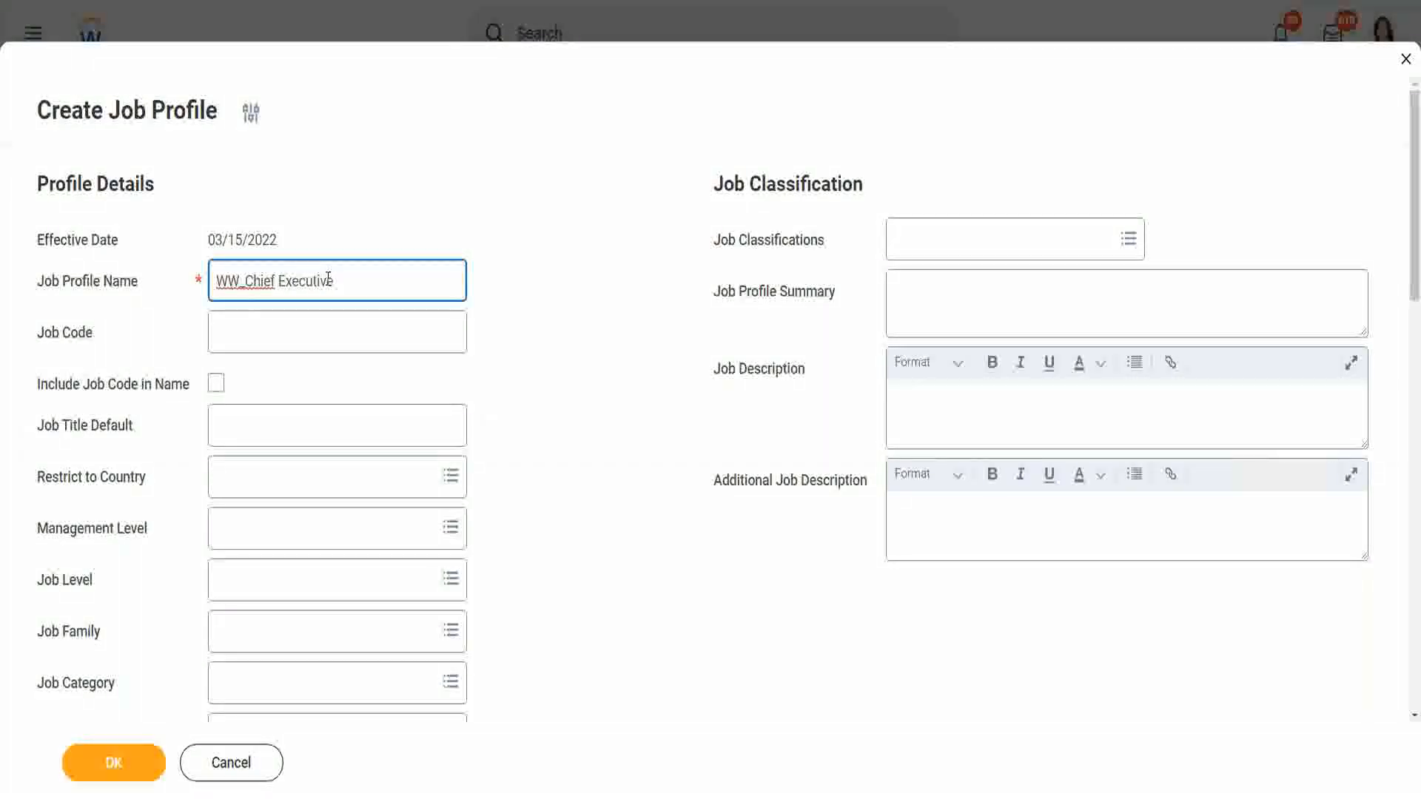
pyautogui.write('Off')
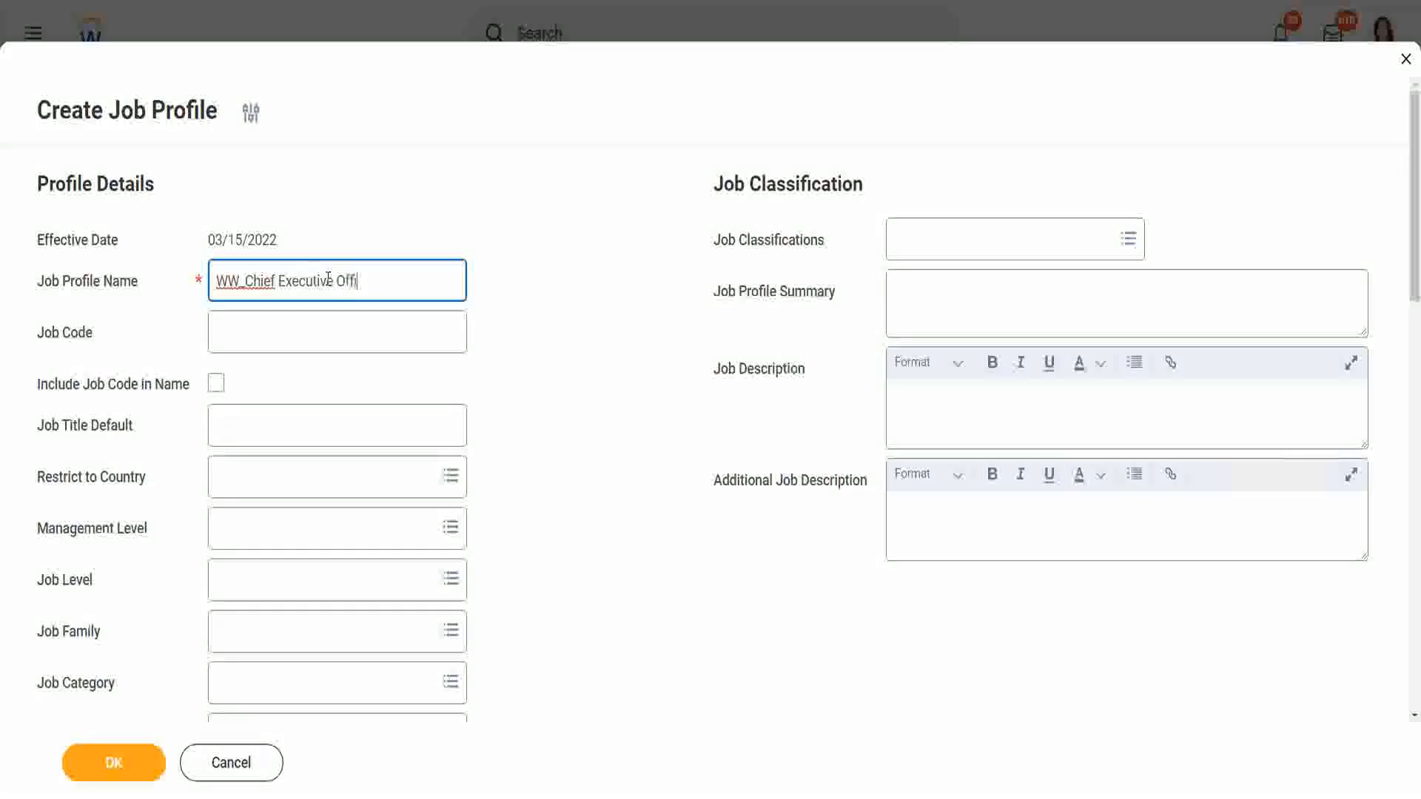
pyautogui.write('icer')
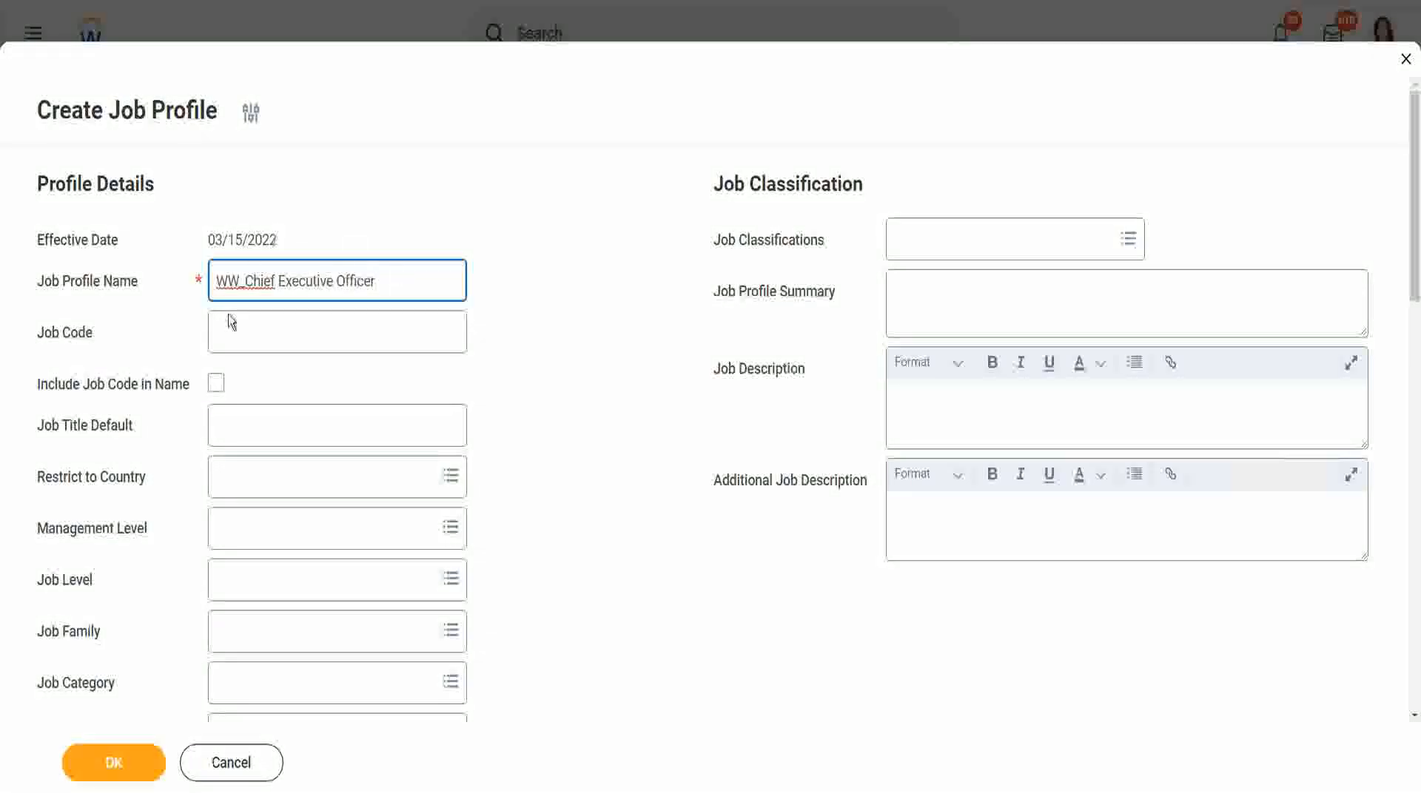
pyautogui.click(336, 331)
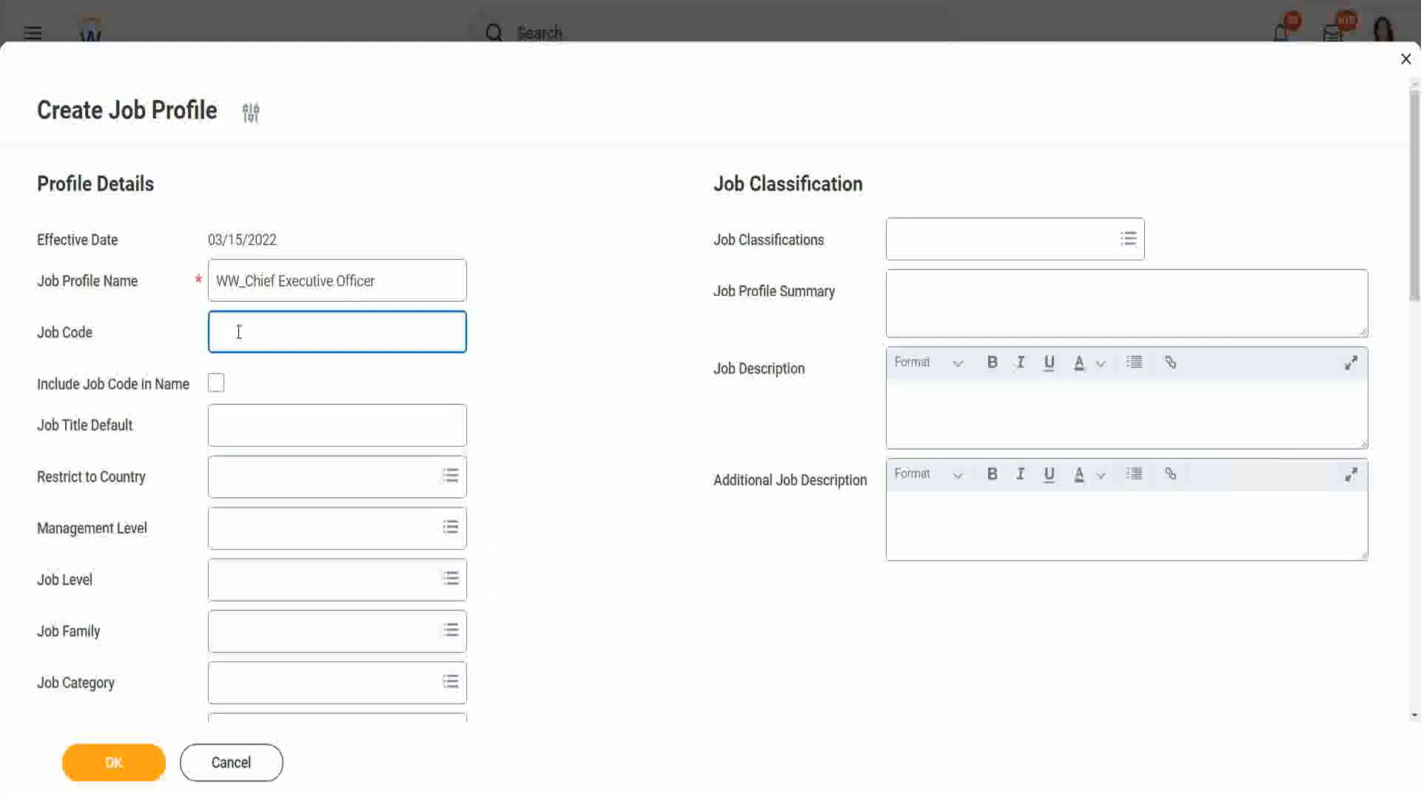
# - Toggle Include Job Code in Name off and on, leaving it checked
pyautogui.click(216, 383)
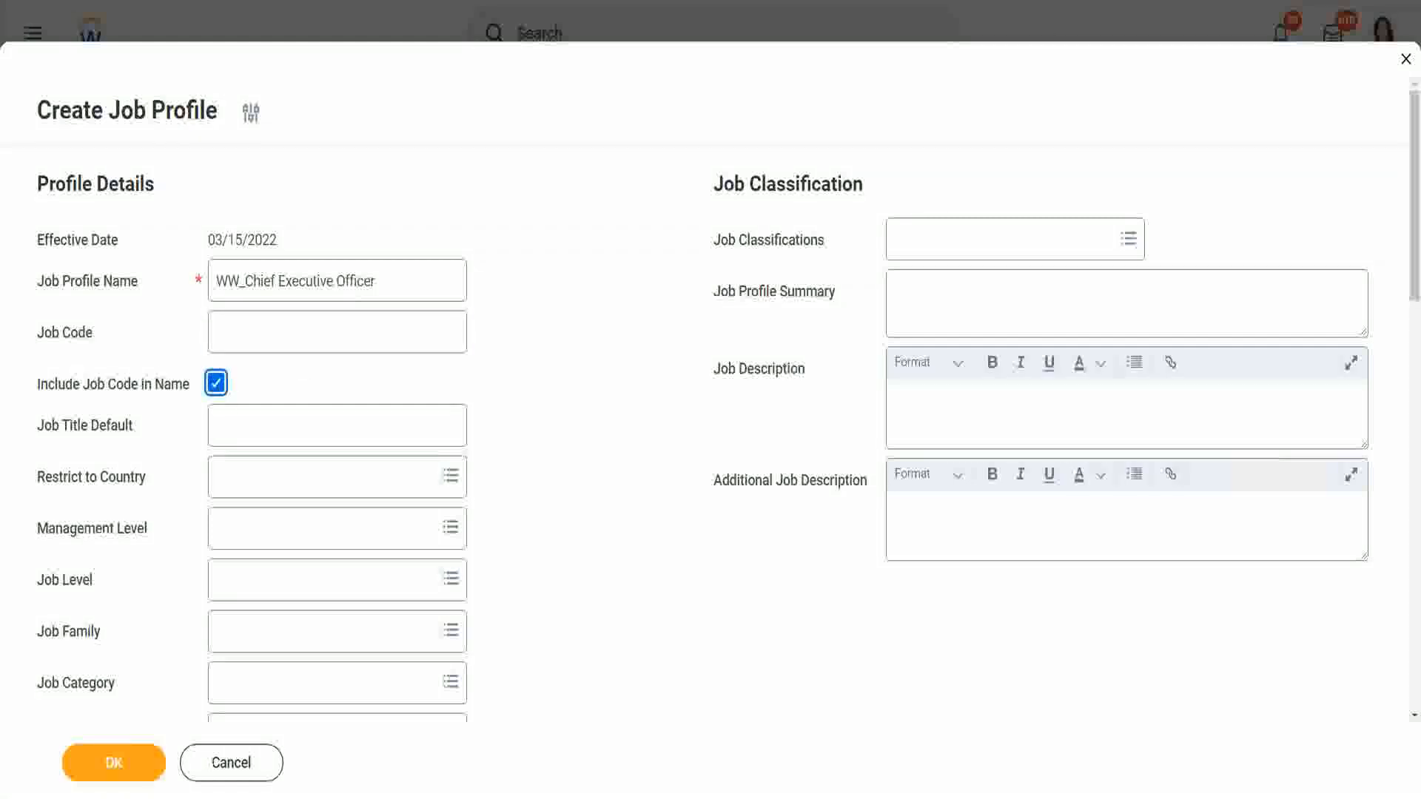
pyautogui.moveTo(312, 376)
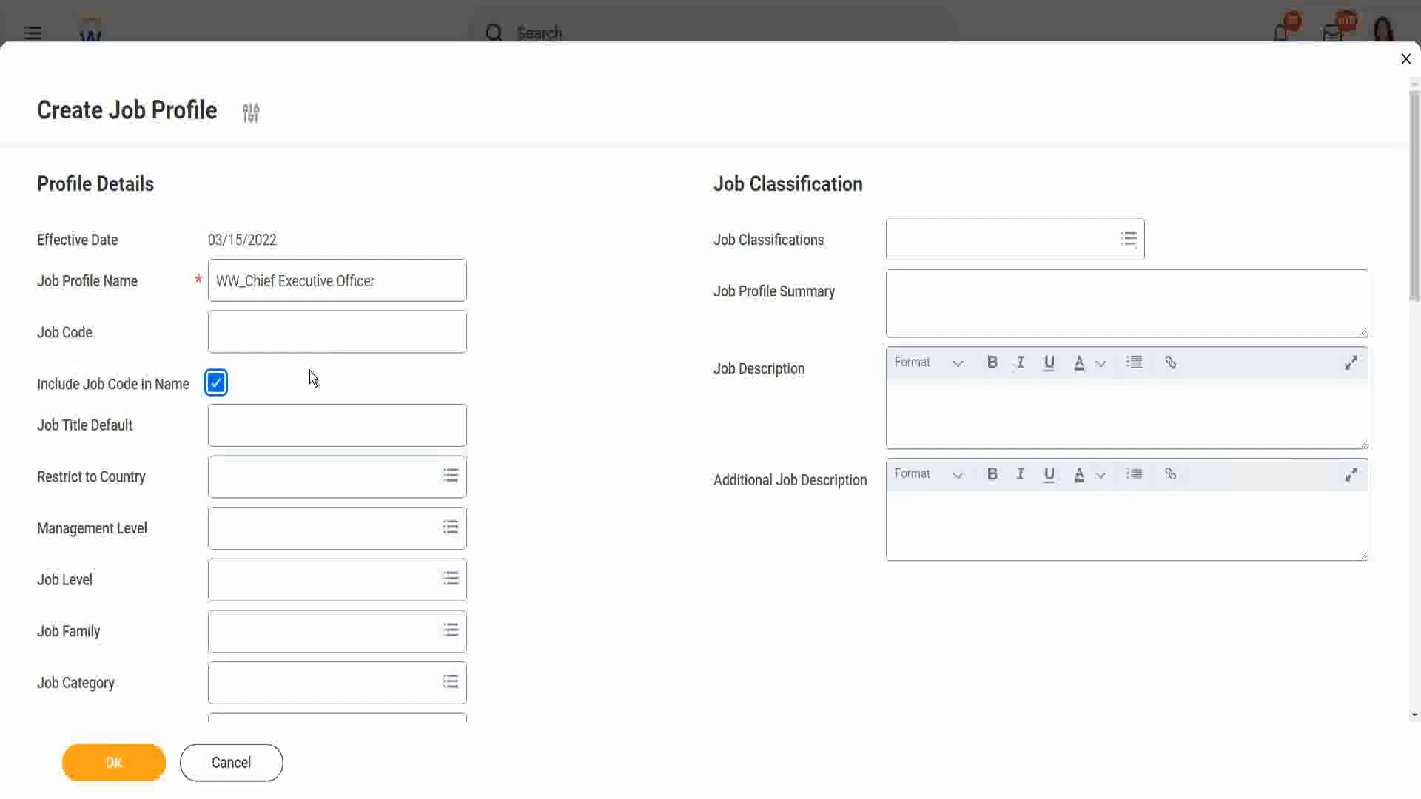
pyautogui.moveTo(255, 372)
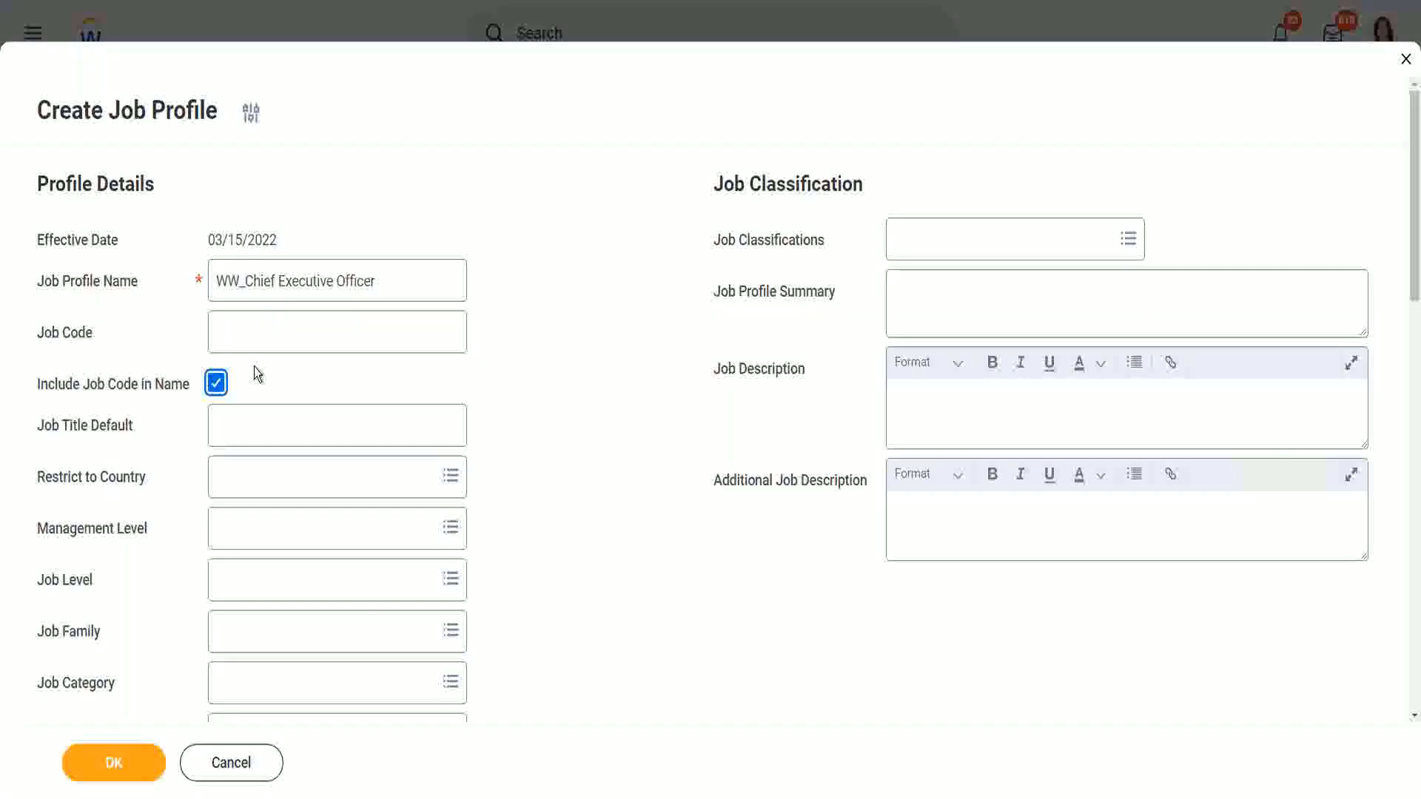
pyautogui.click(336, 331)
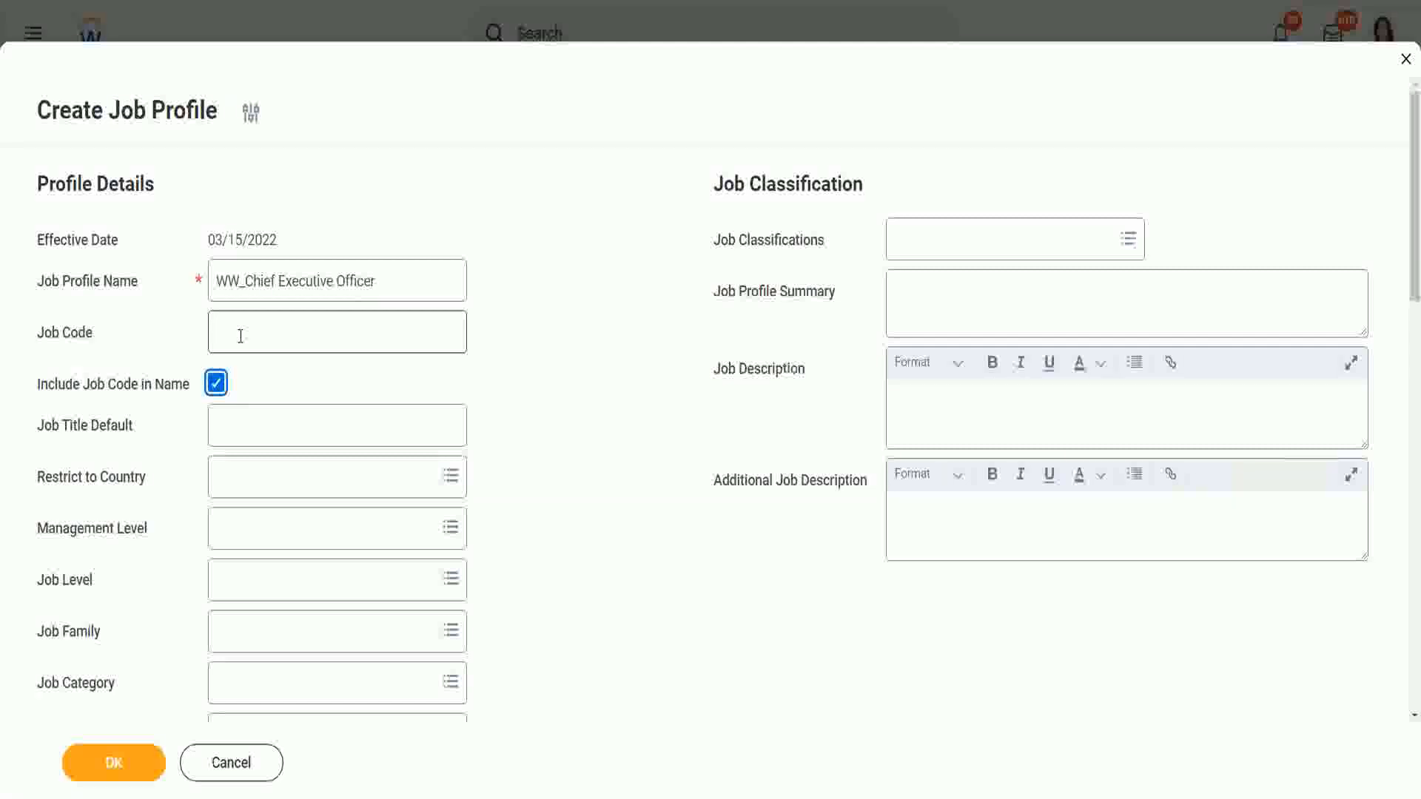
pyautogui.click(336, 332)
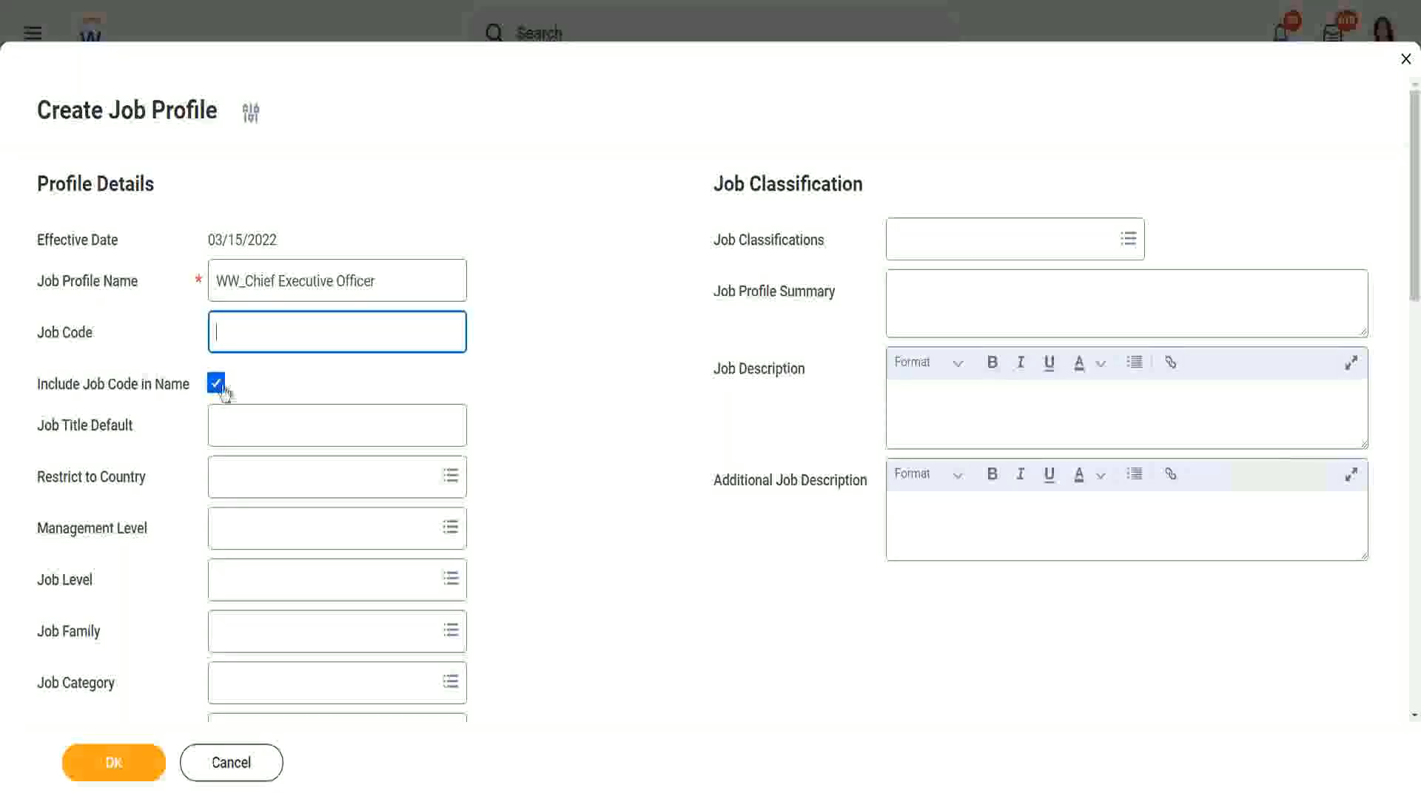
pyautogui.click(215, 383)
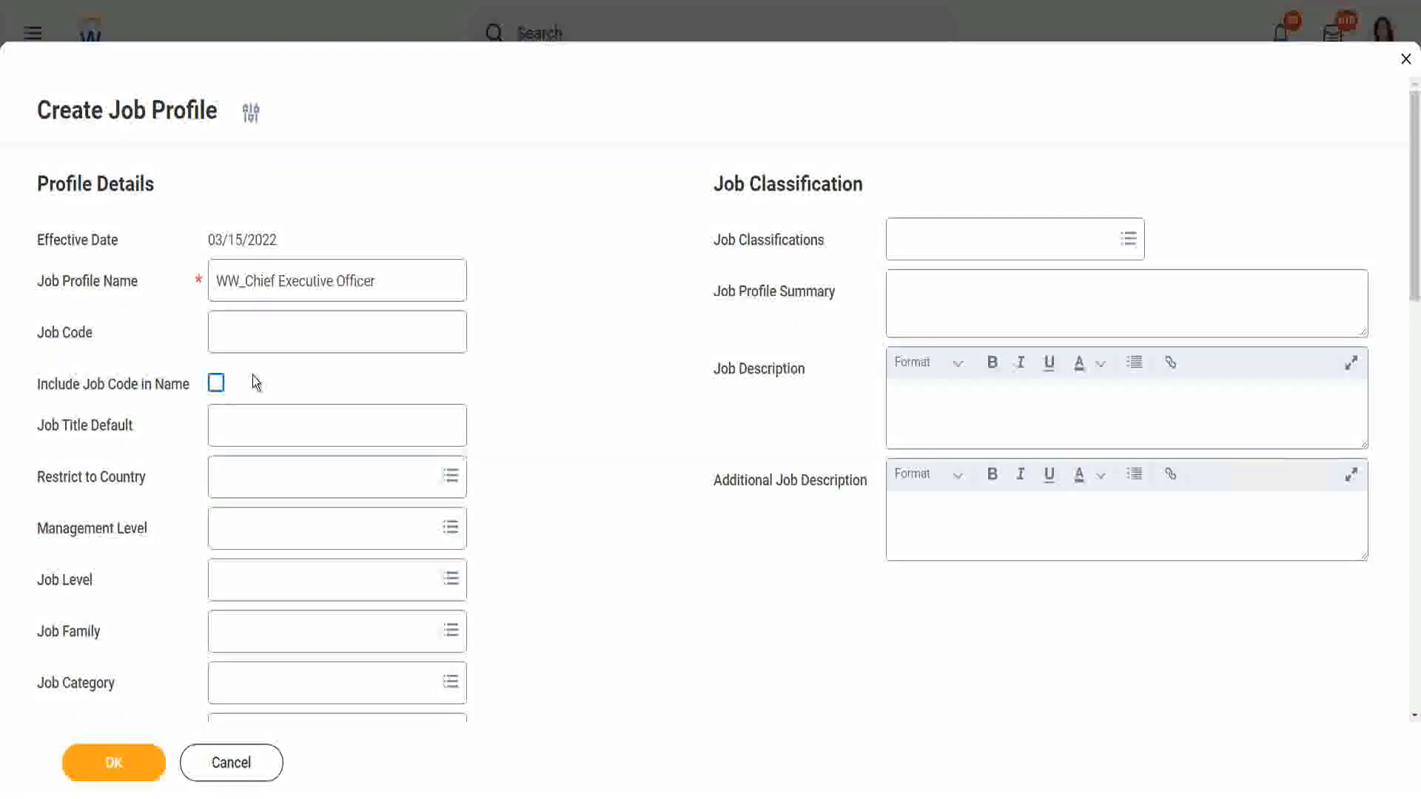
pyautogui.click(215, 383)
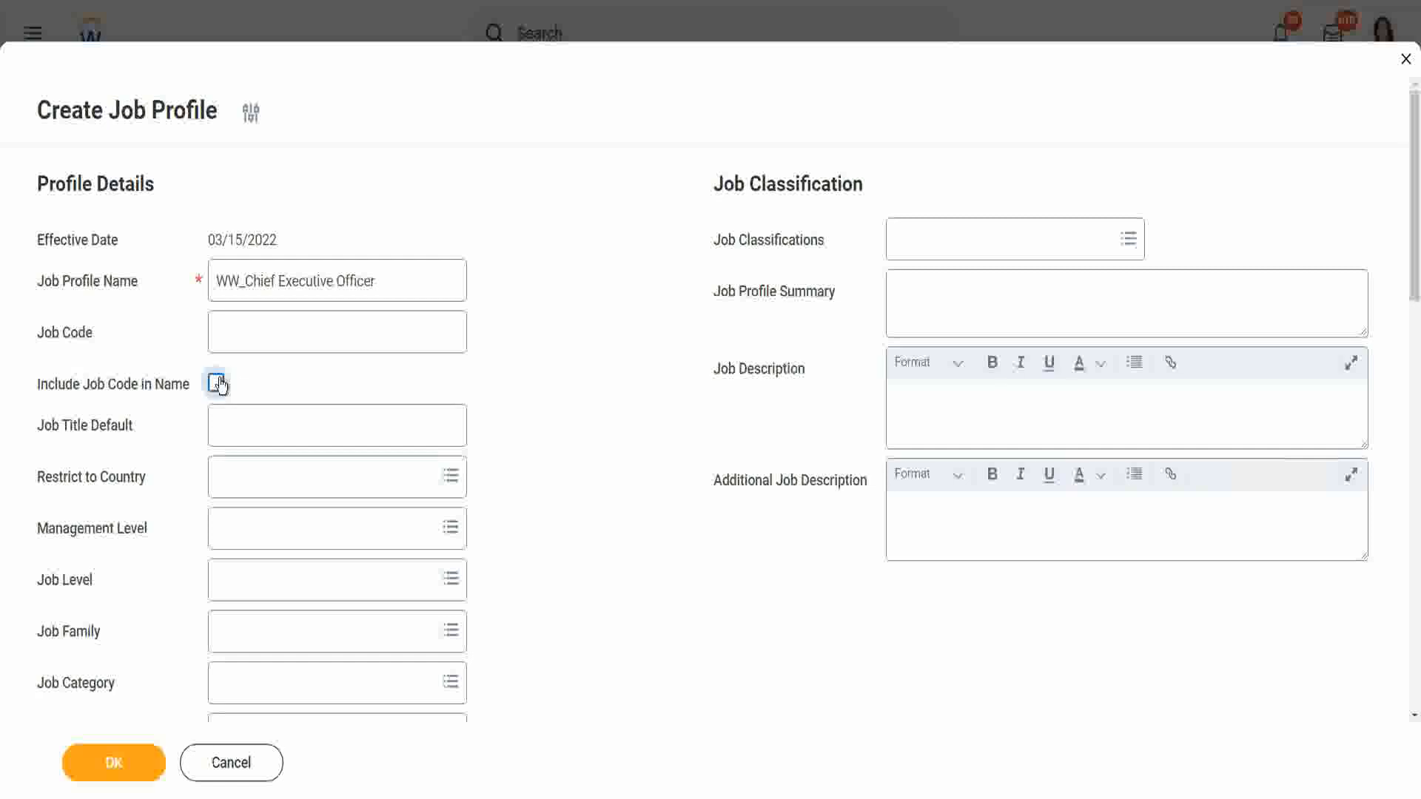
pyautogui.click(215, 383)
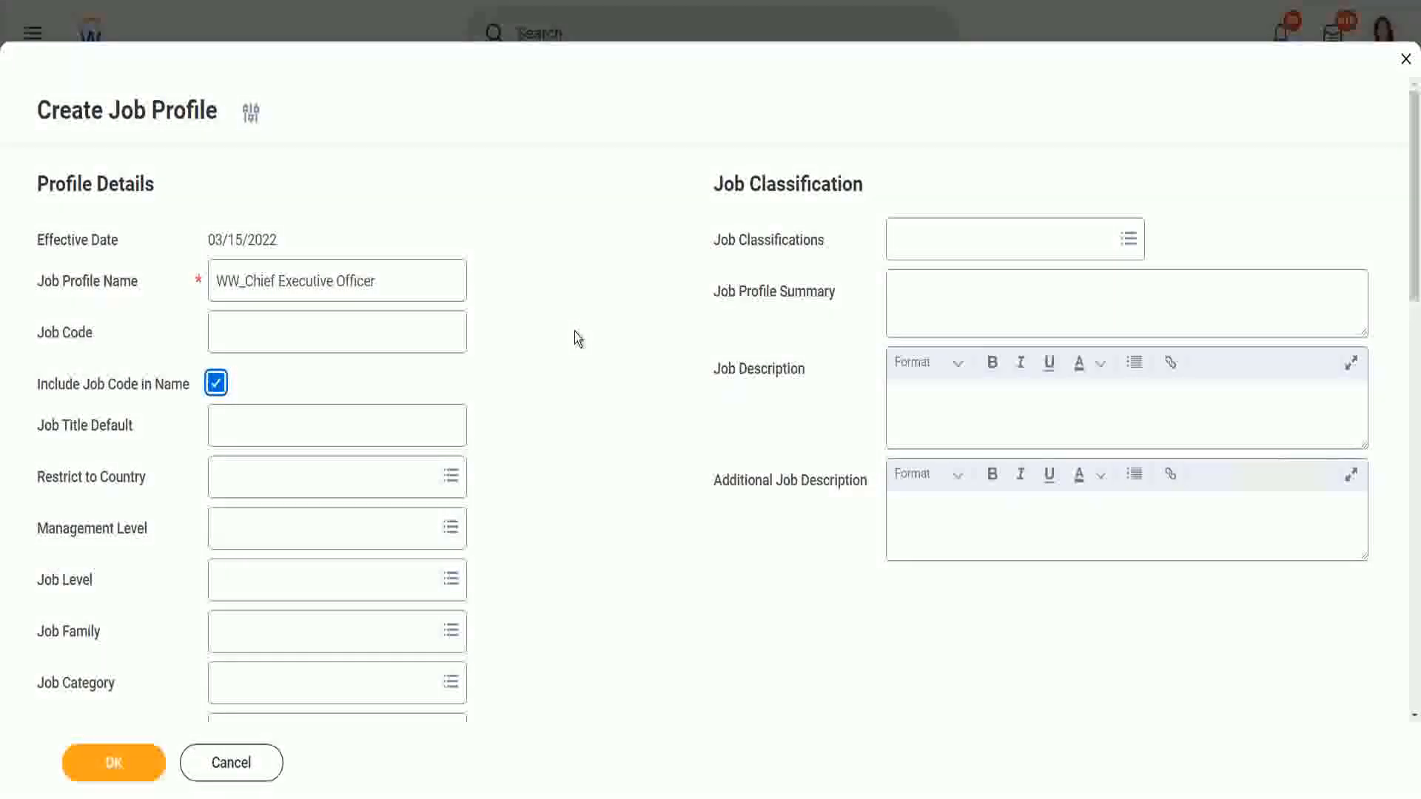
# - Add United States of America and United Kingdom to Restrict to Country
pyautogui.scroll(-3)
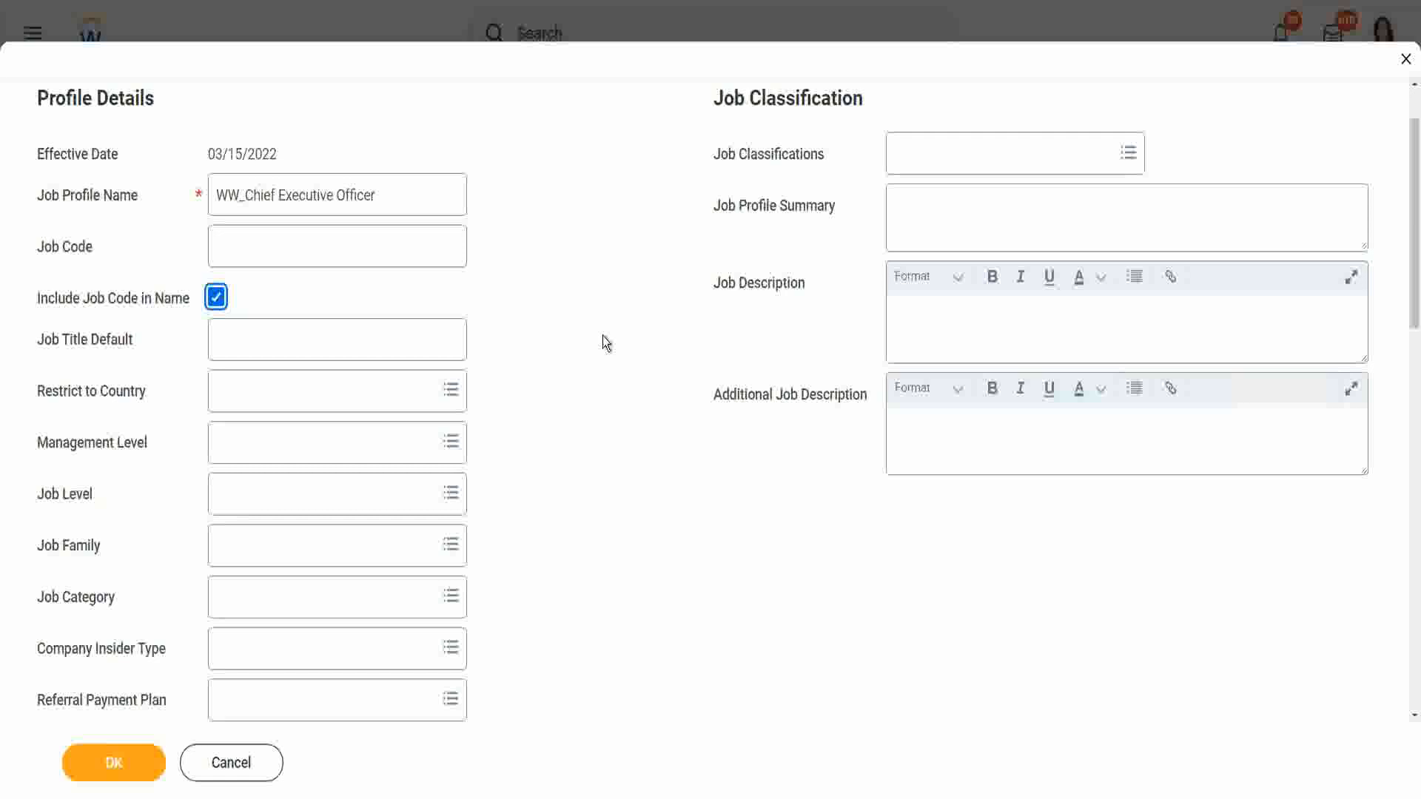
pyautogui.moveTo(241, 160)
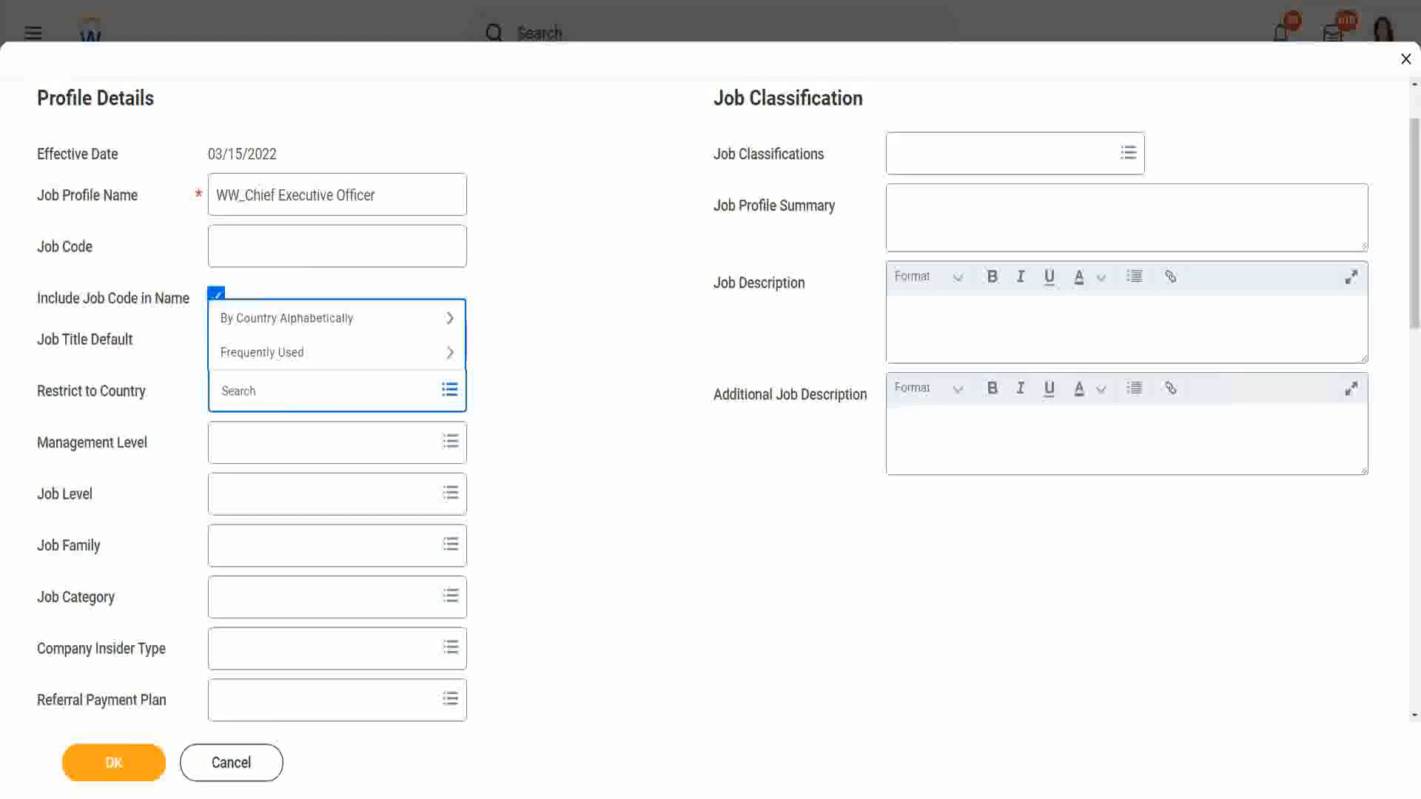
pyautogui.write('united states of amer')
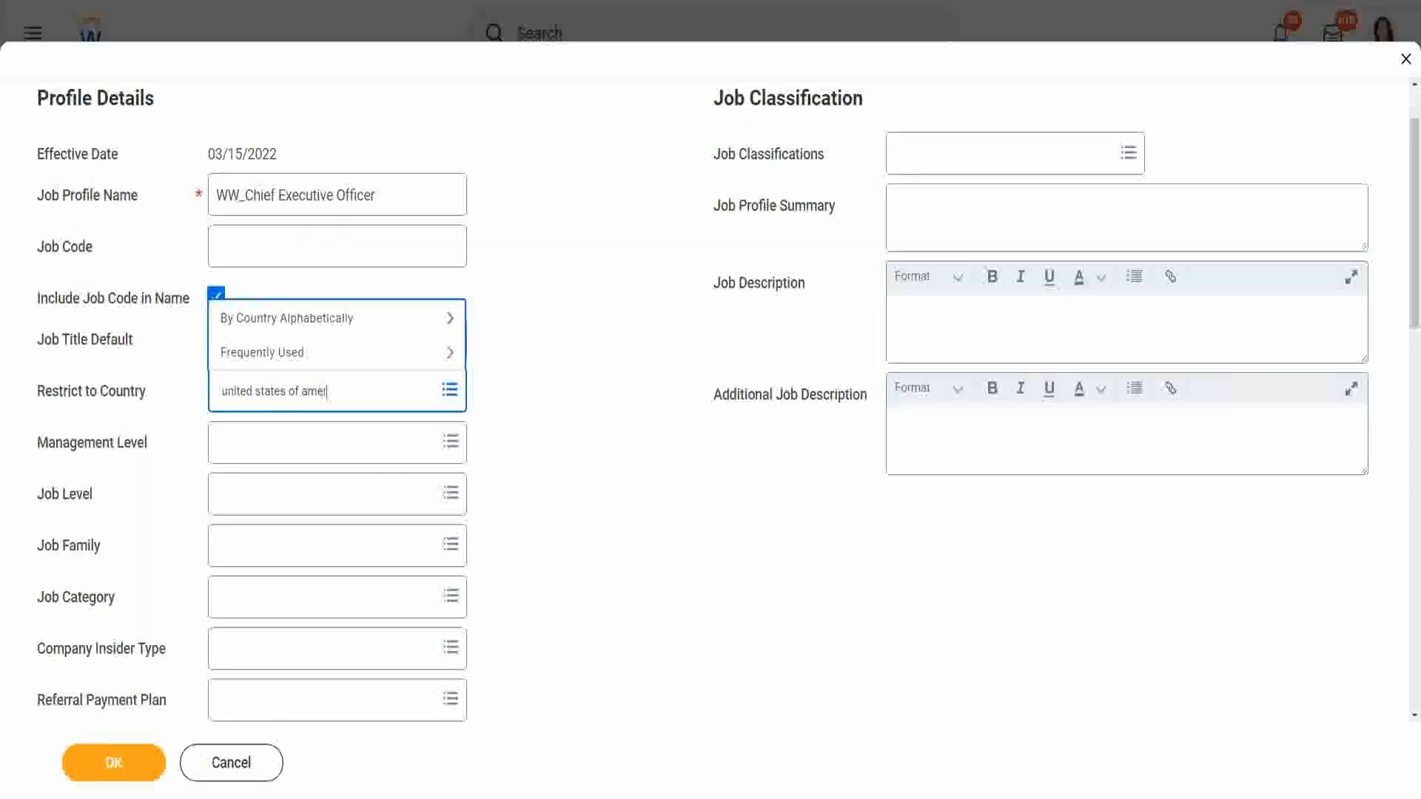
pyautogui.click(308, 352)
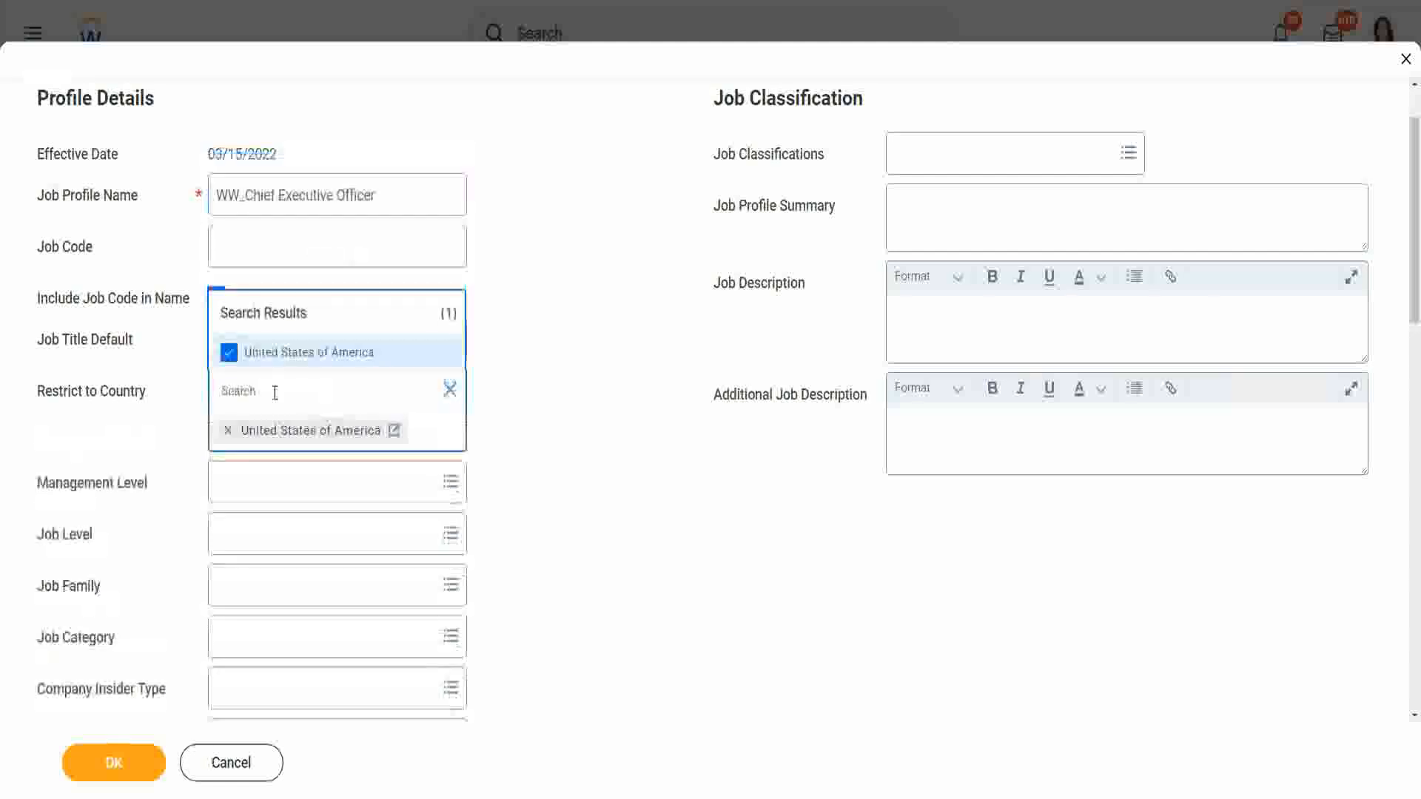
pyautogui.write('uni')
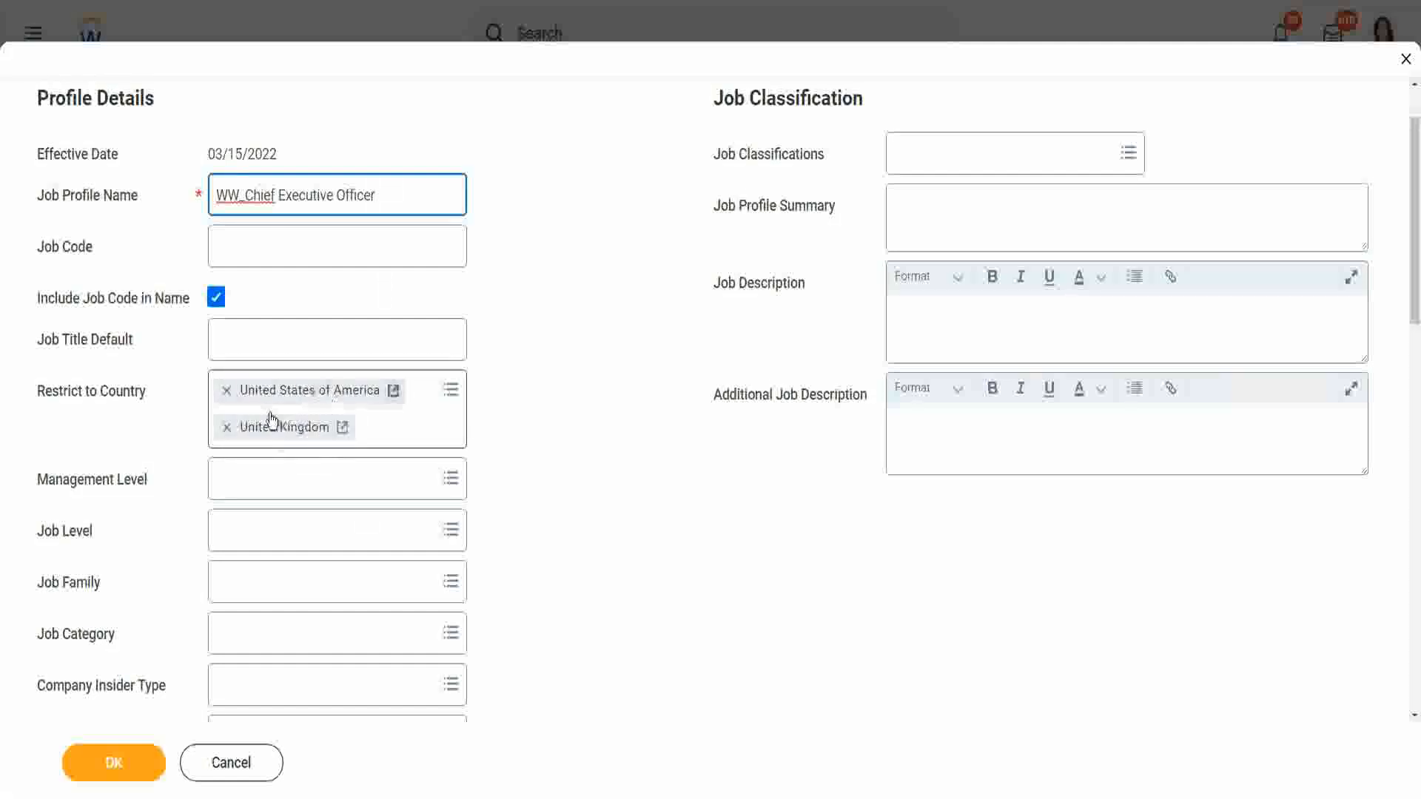
pyautogui.moveTo(299, 424)
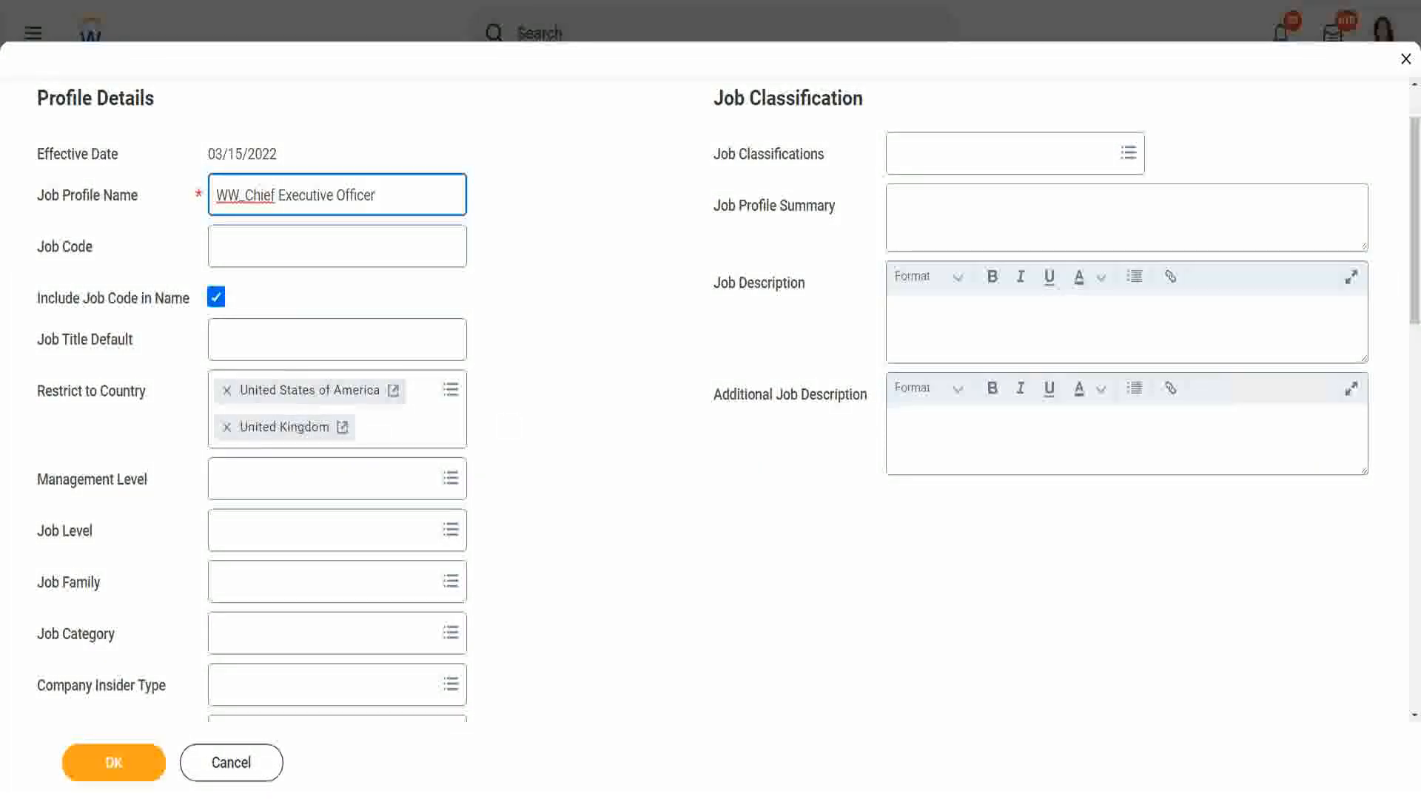
pyautogui.moveTo(485, 381)
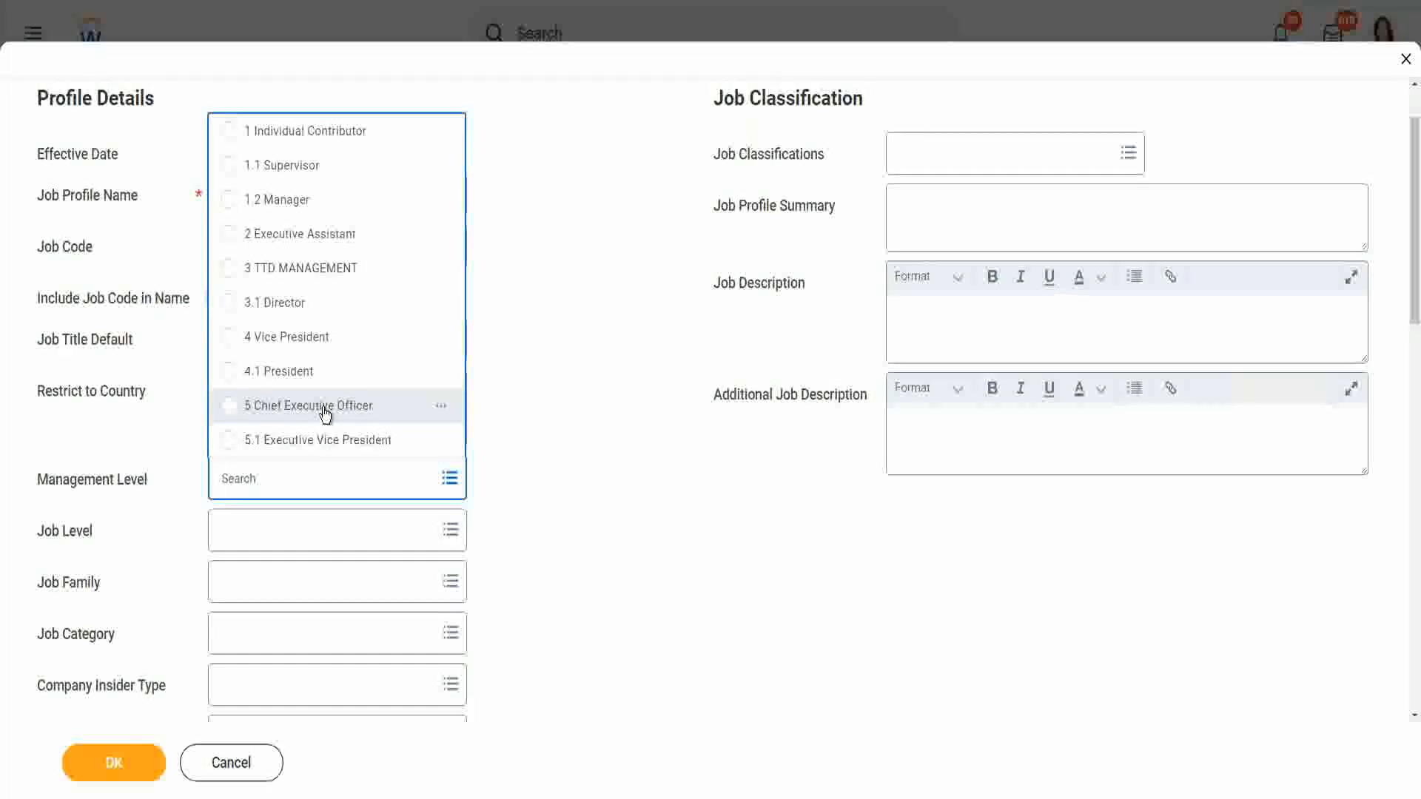
# - Choose '5 Chief Executive Officer' as the Management Level
pyautogui.click(308, 405)
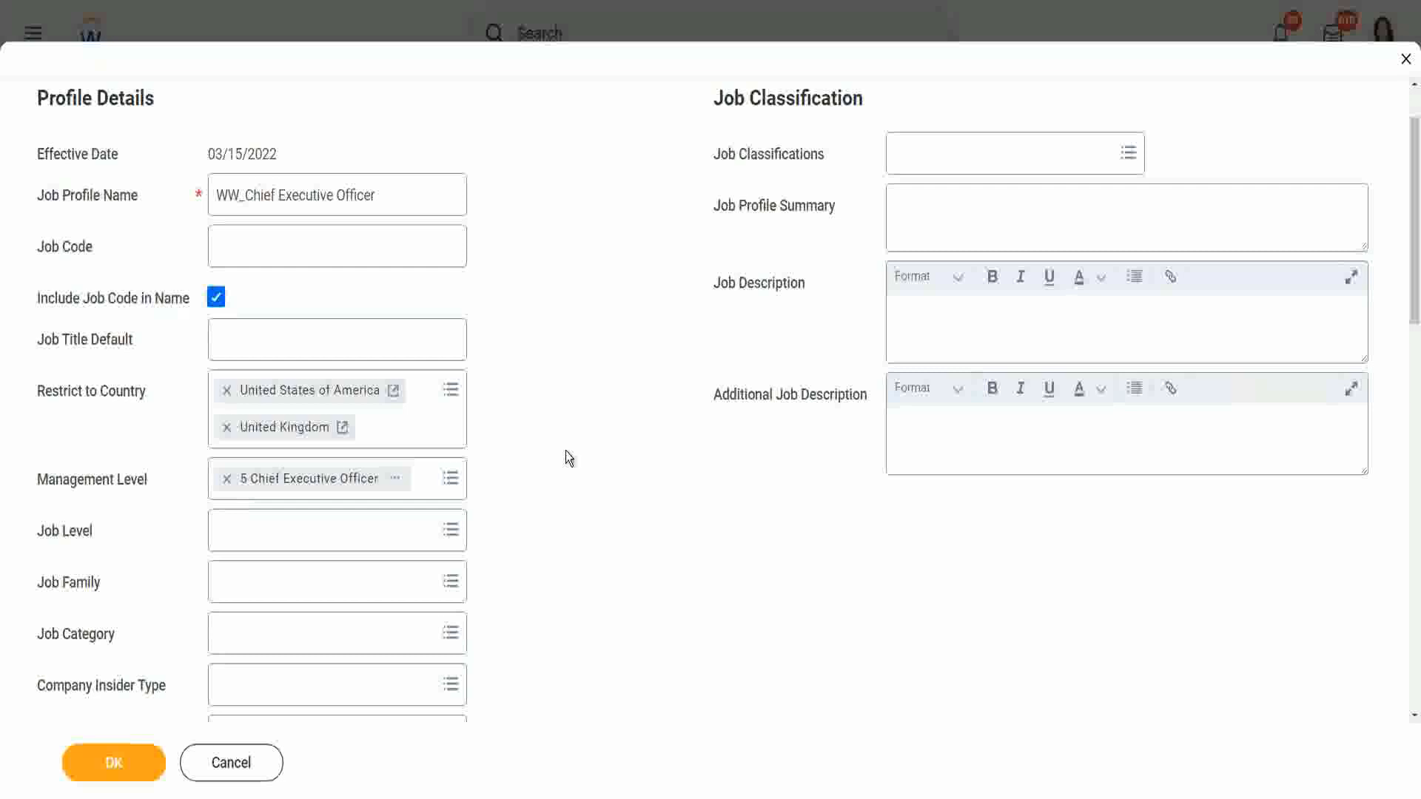
pyautogui.scroll(-3)
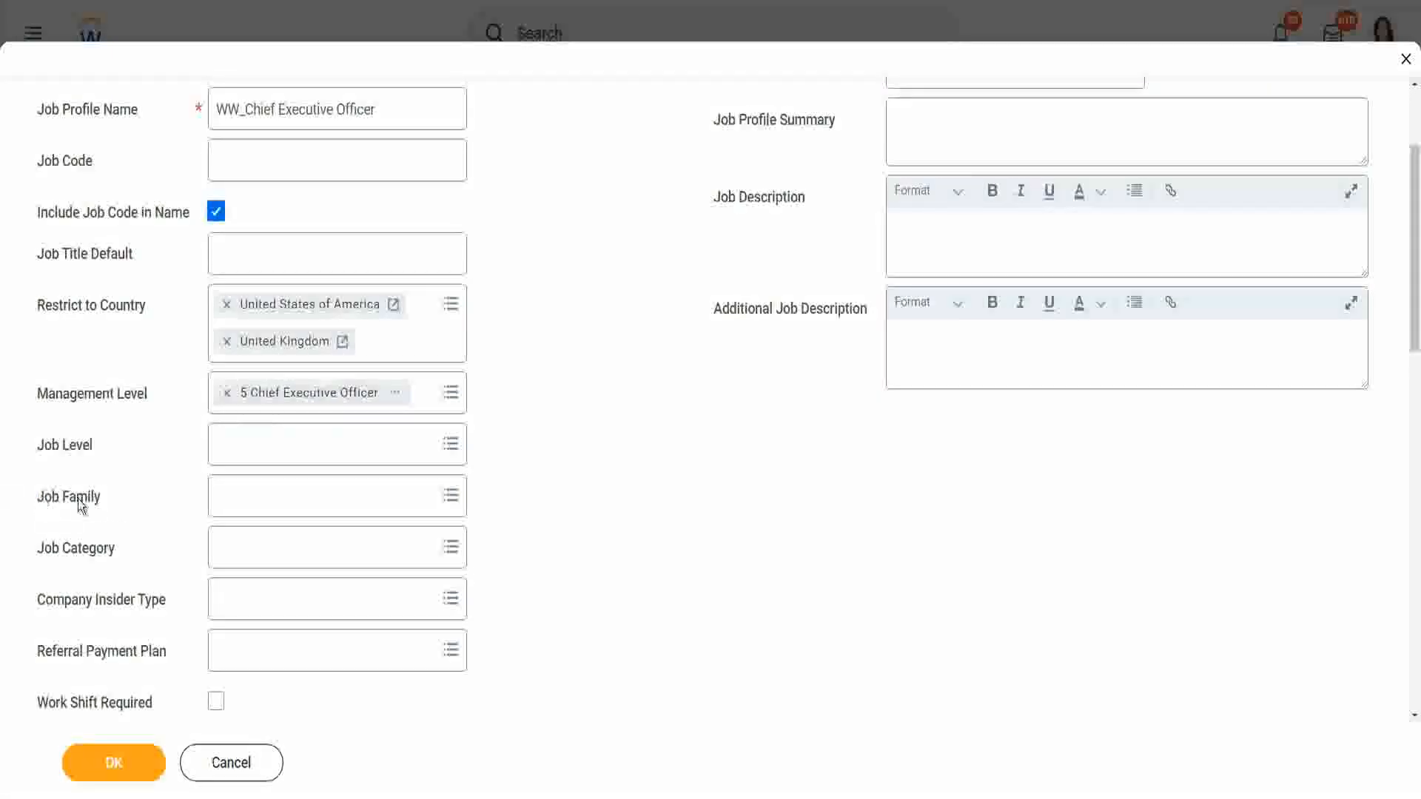
pyautogui.doubleClick(68, 497)
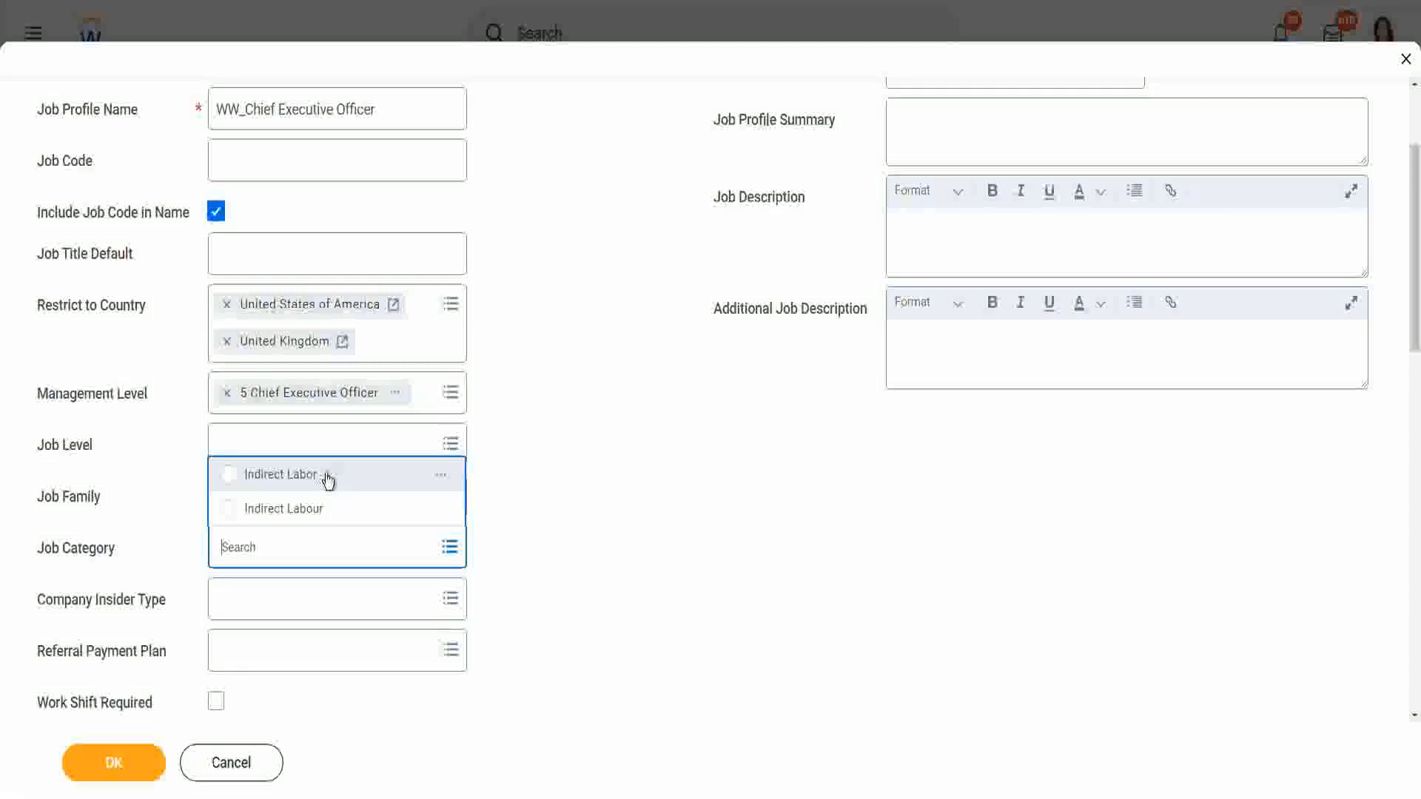
pyautogui.moveTo(322, 508)
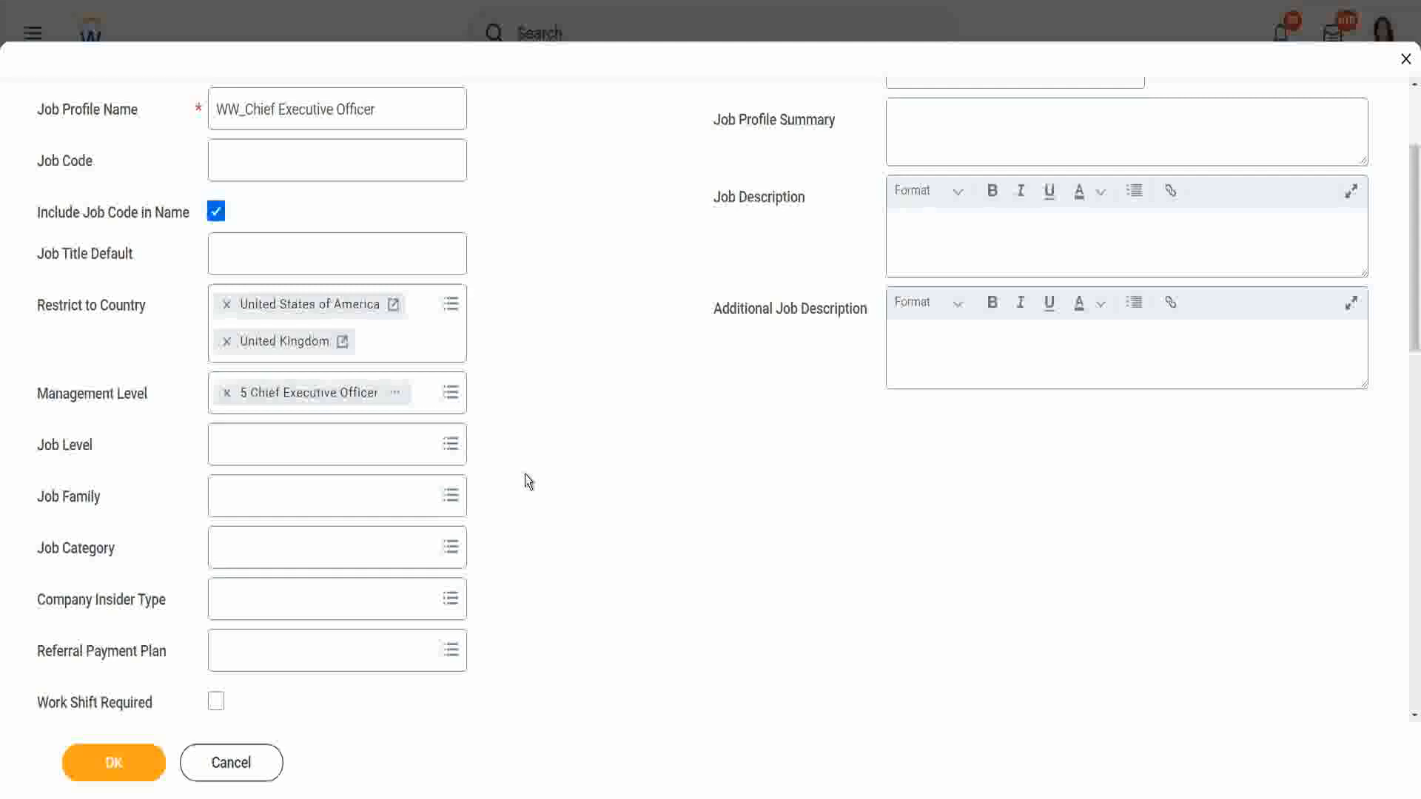
pyautogui.moveTo(553, 488)
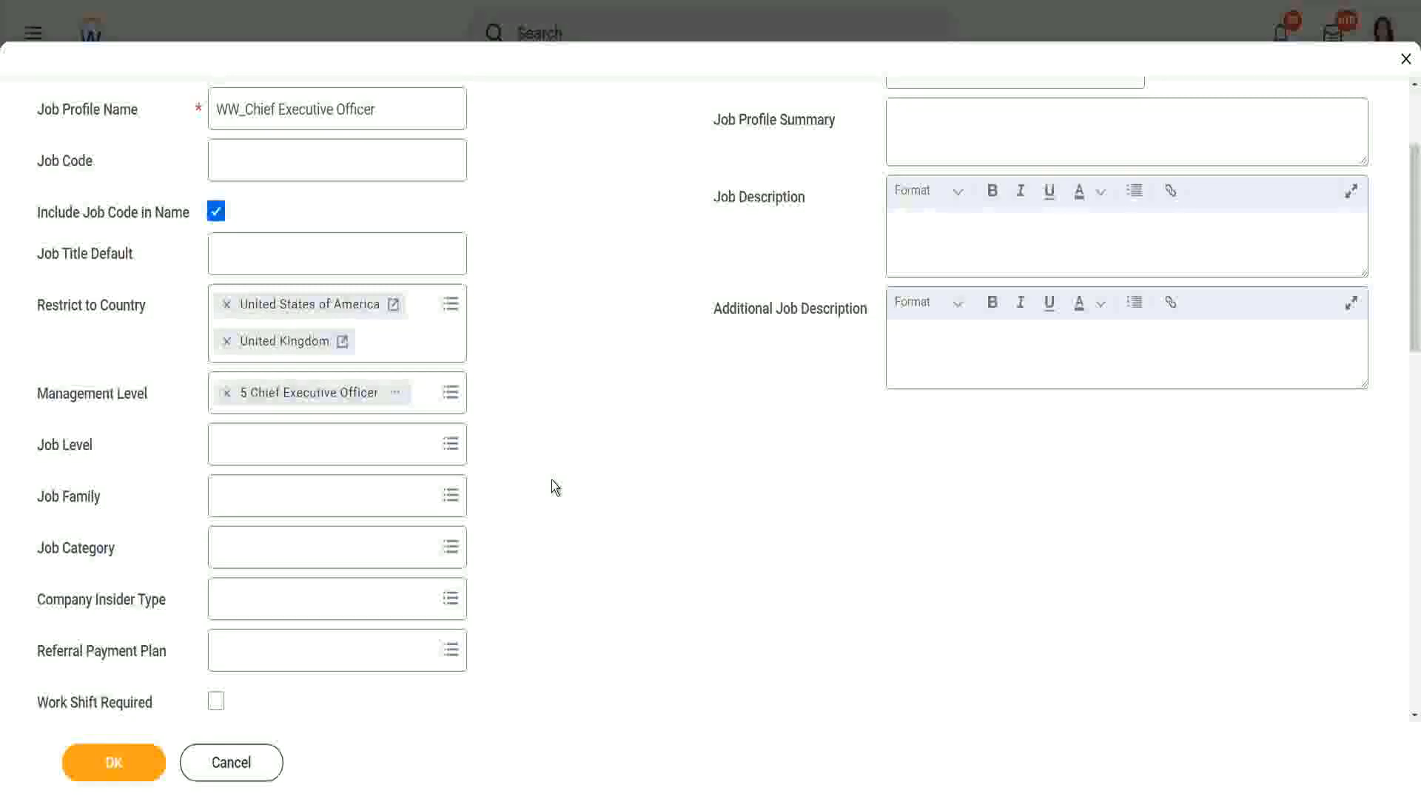
pyautogui.moveTo(565, 513)
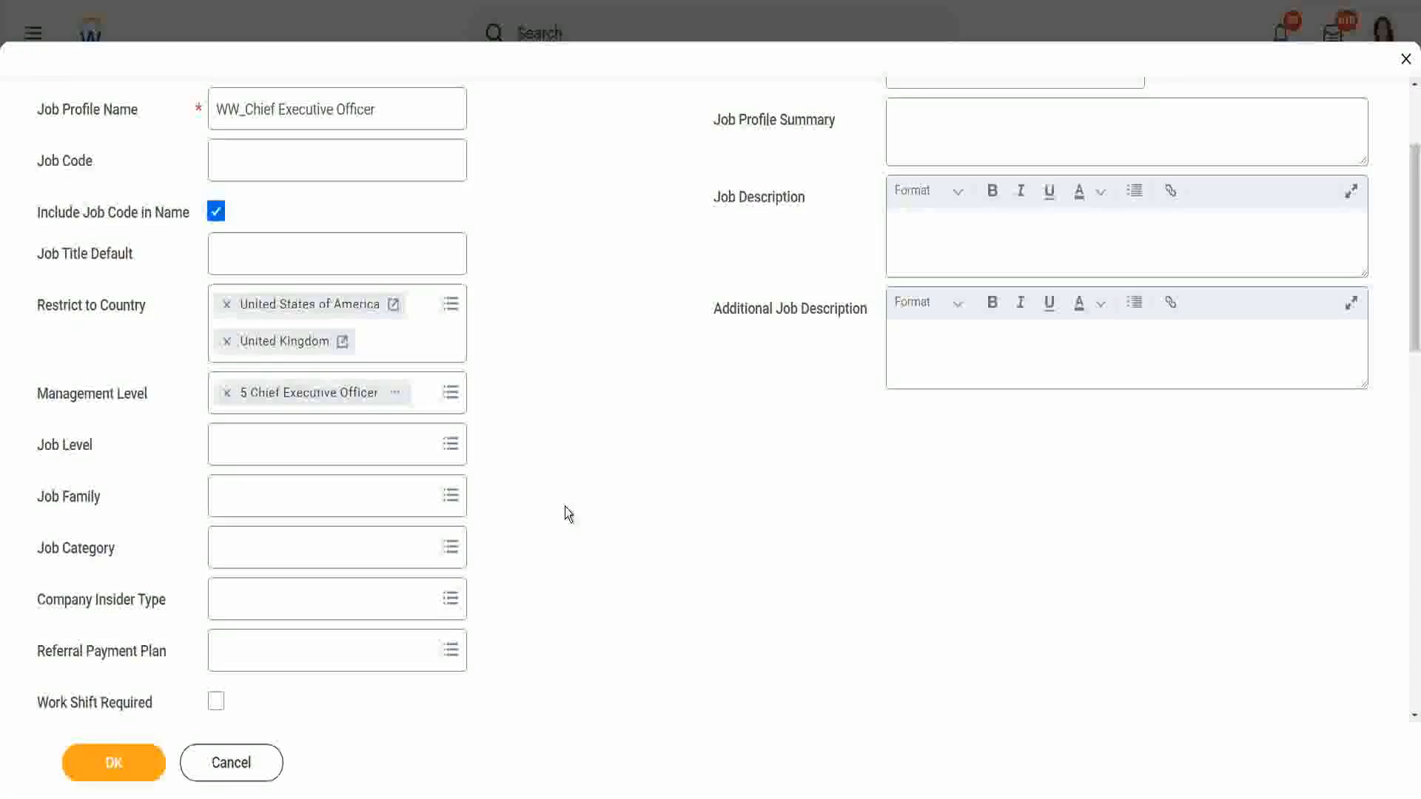
pyautogui.moveTo(512, 529)
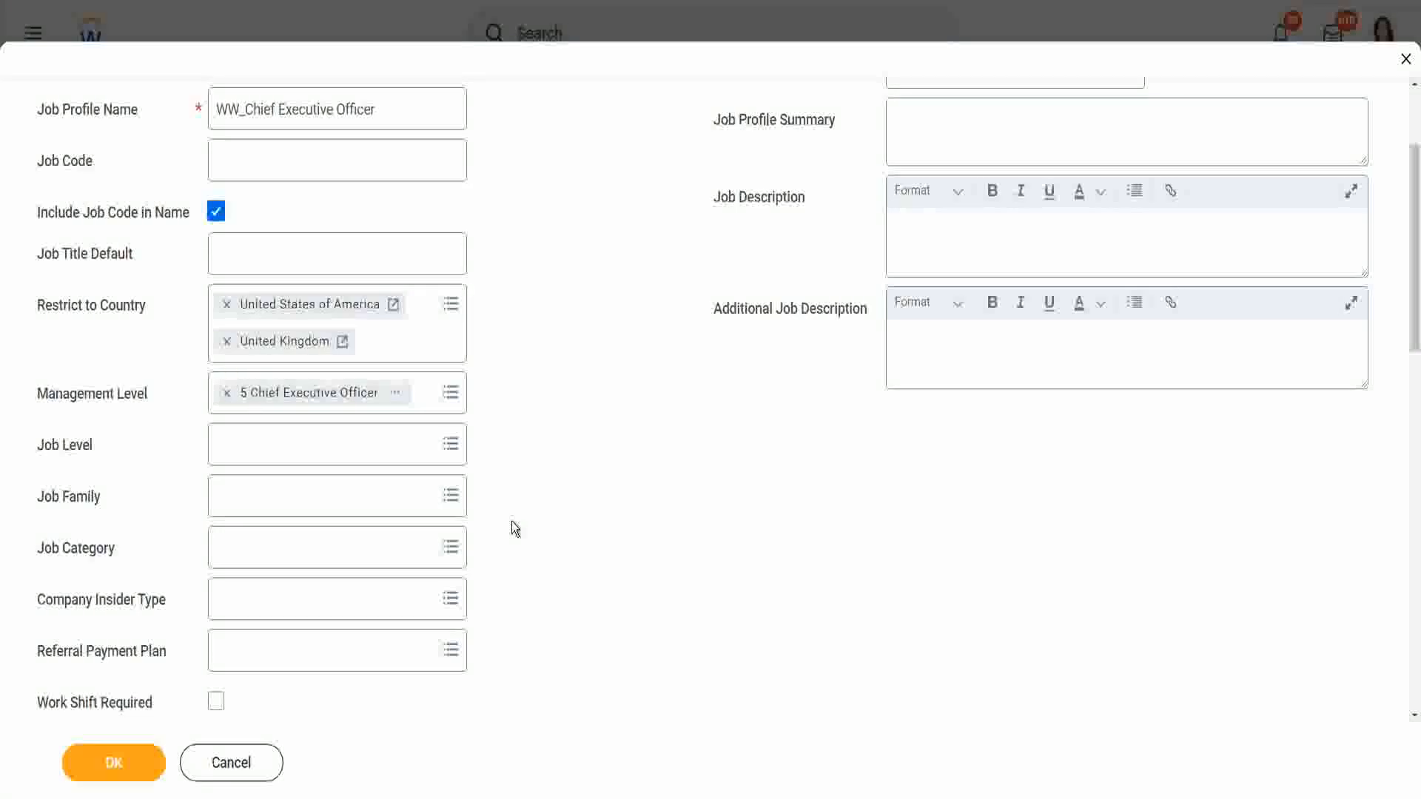